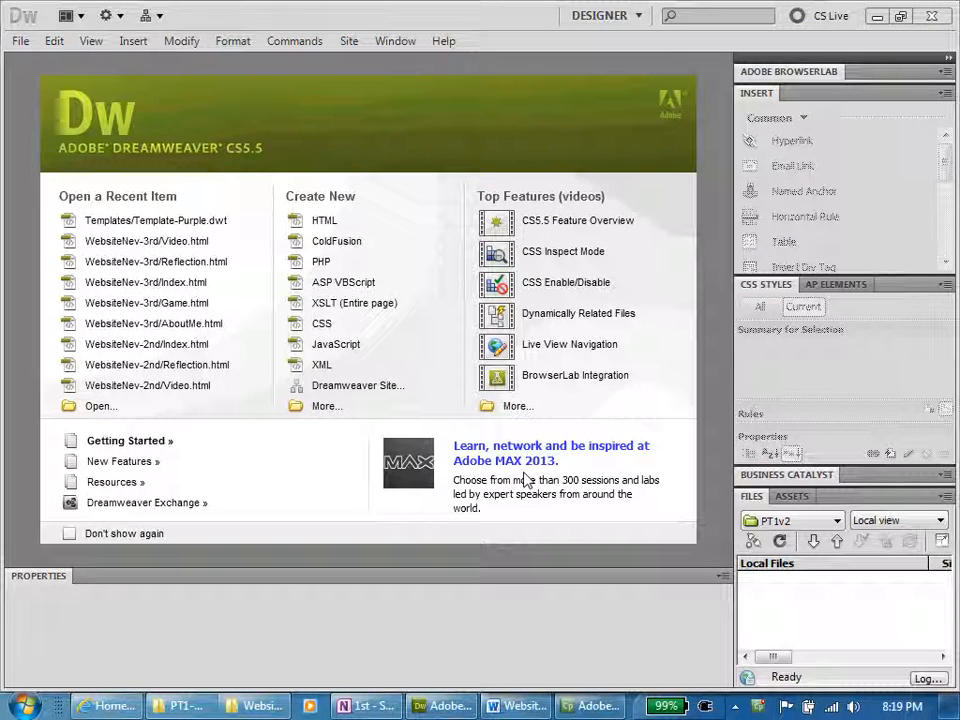
mouse_move(416, 225)
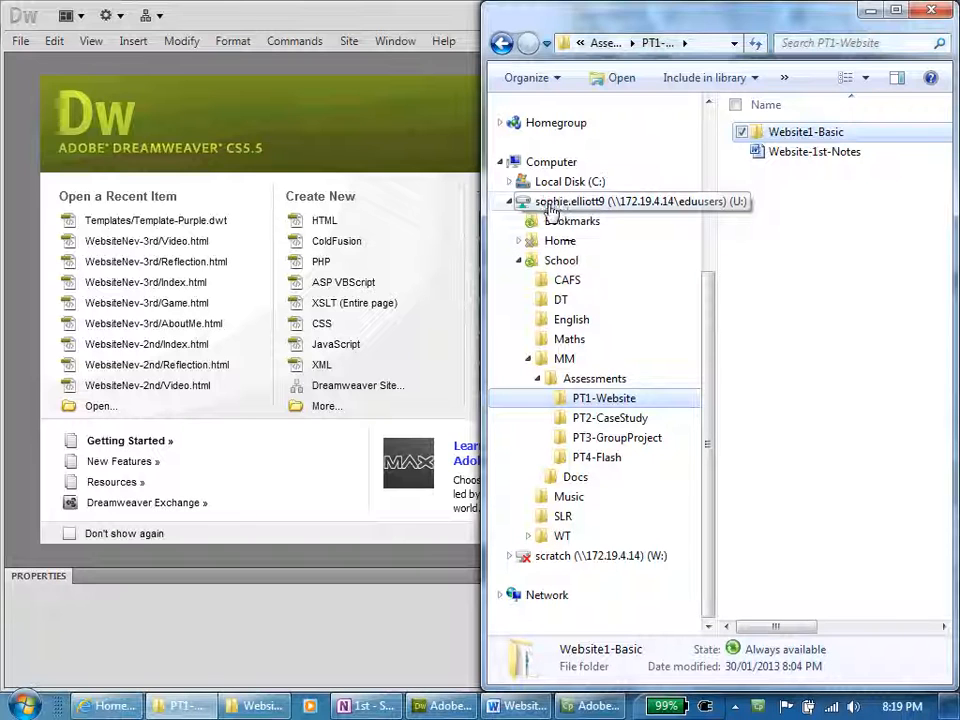
mouse_move(570, 221)
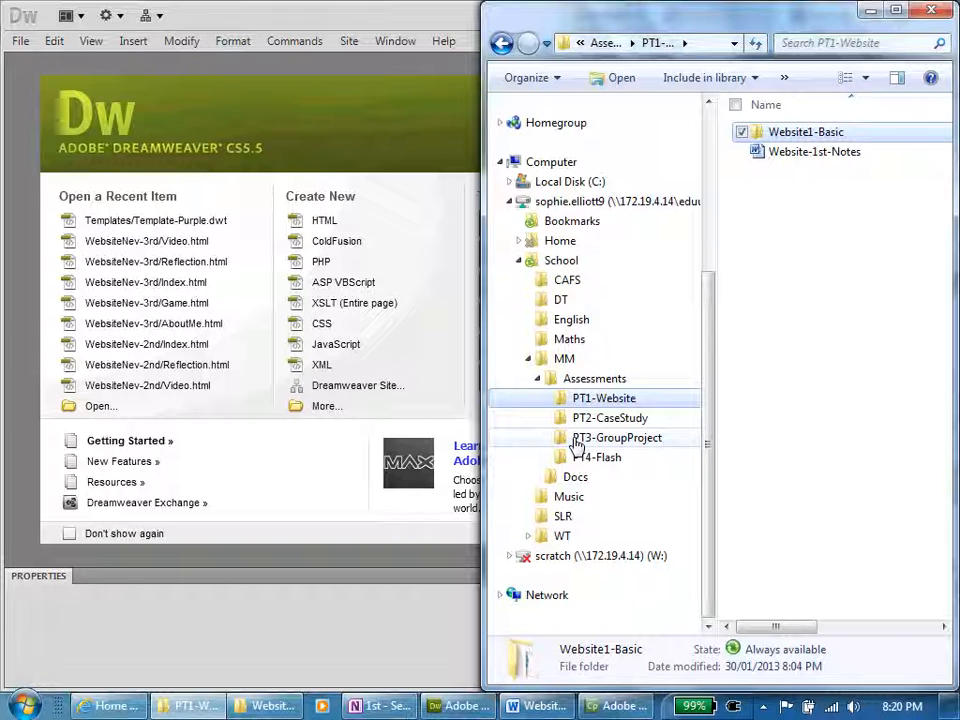
mouse_move(582, 462)
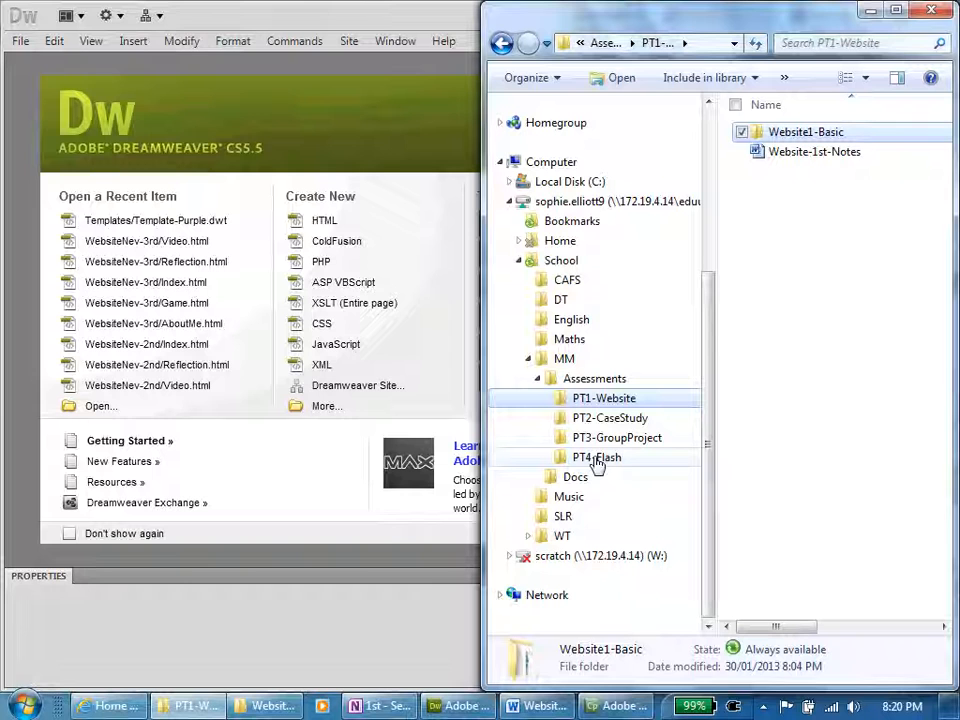
mouse_move(590, 477)
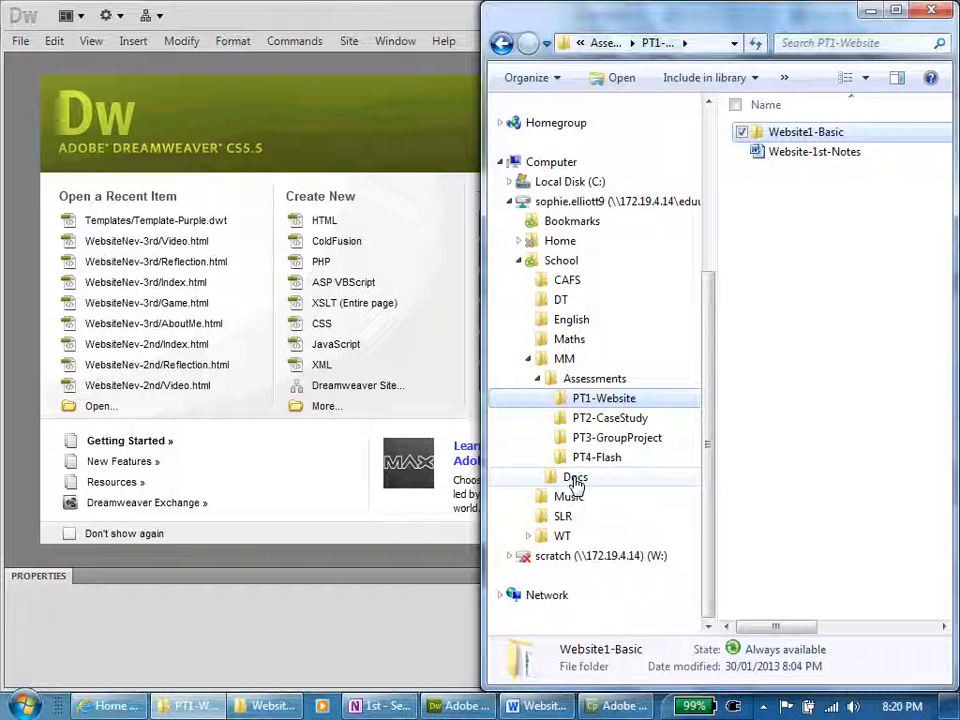
- Bring the SharePoint class intranet site to the front beside Windows Explorer
left_click(108, 705)
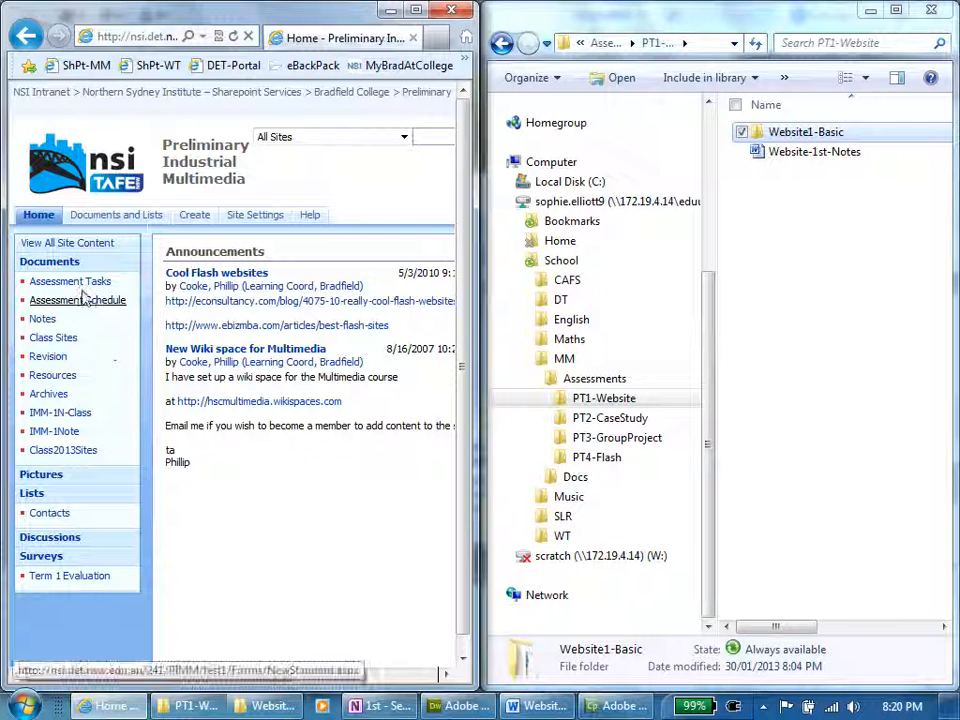
mouse_move(53, 337)
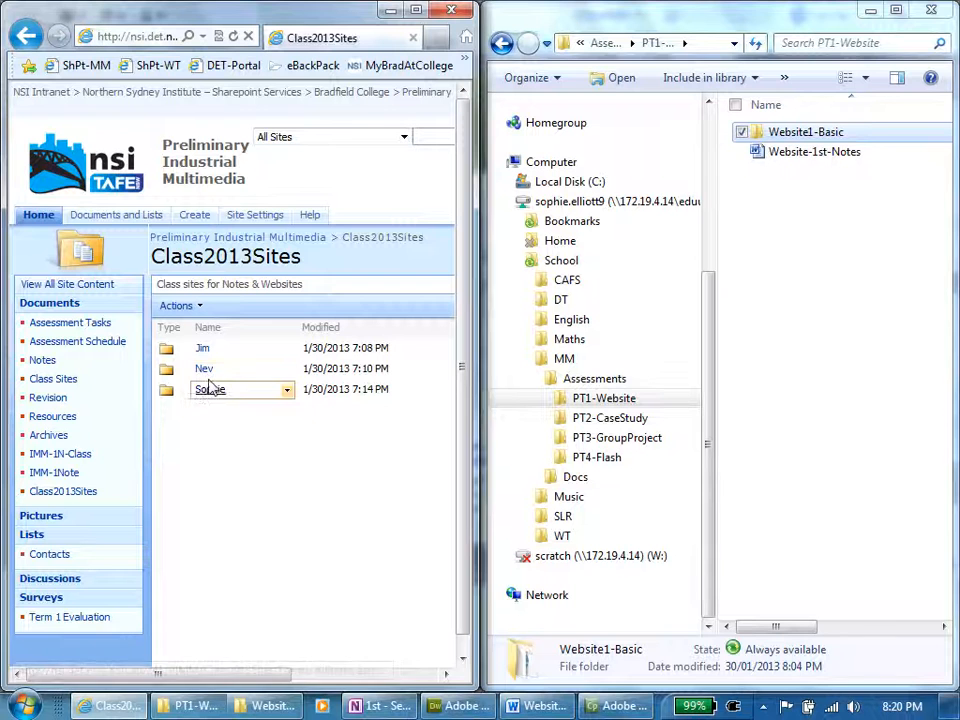
mouse_move(210, 390)
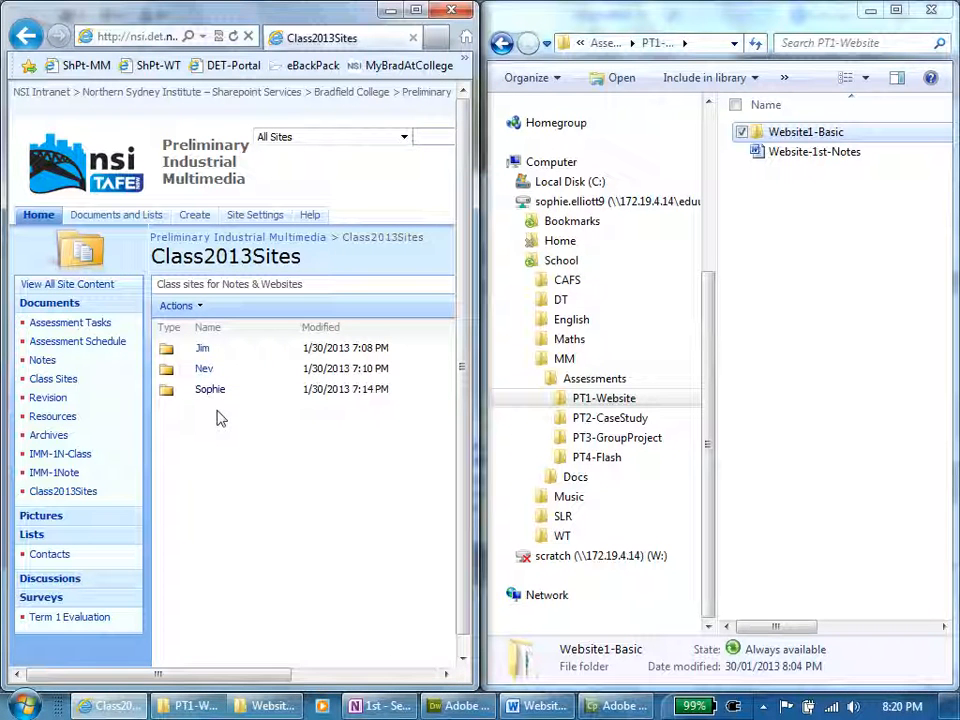
- Open the student folder in Class2013Sites and use Actions > Open with Windows Explorer
left_click(210, 389)
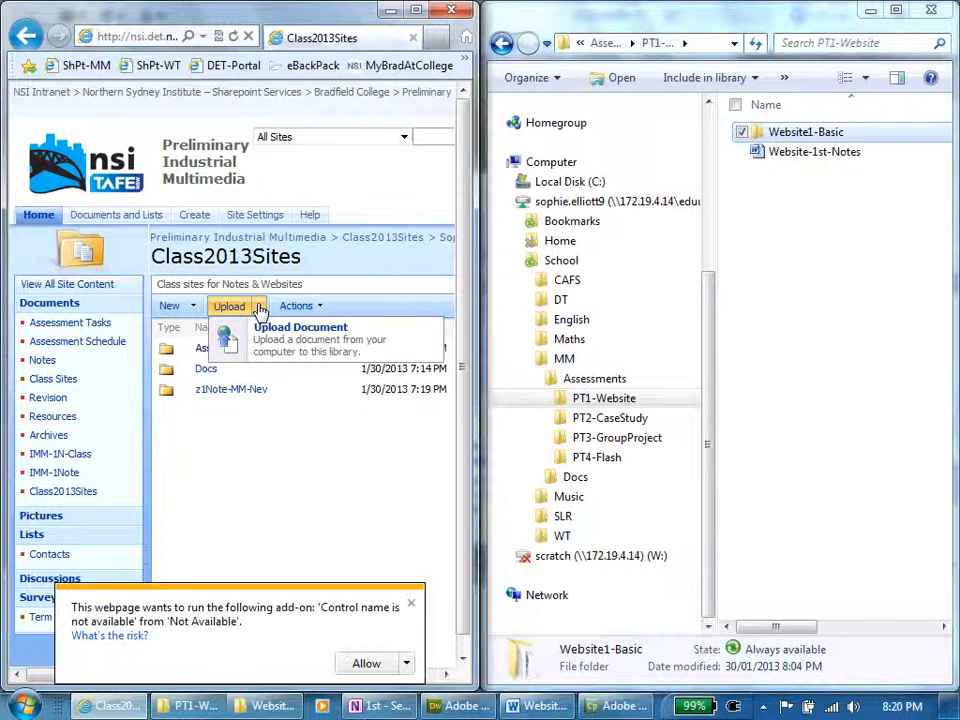
left_click(298, 306)
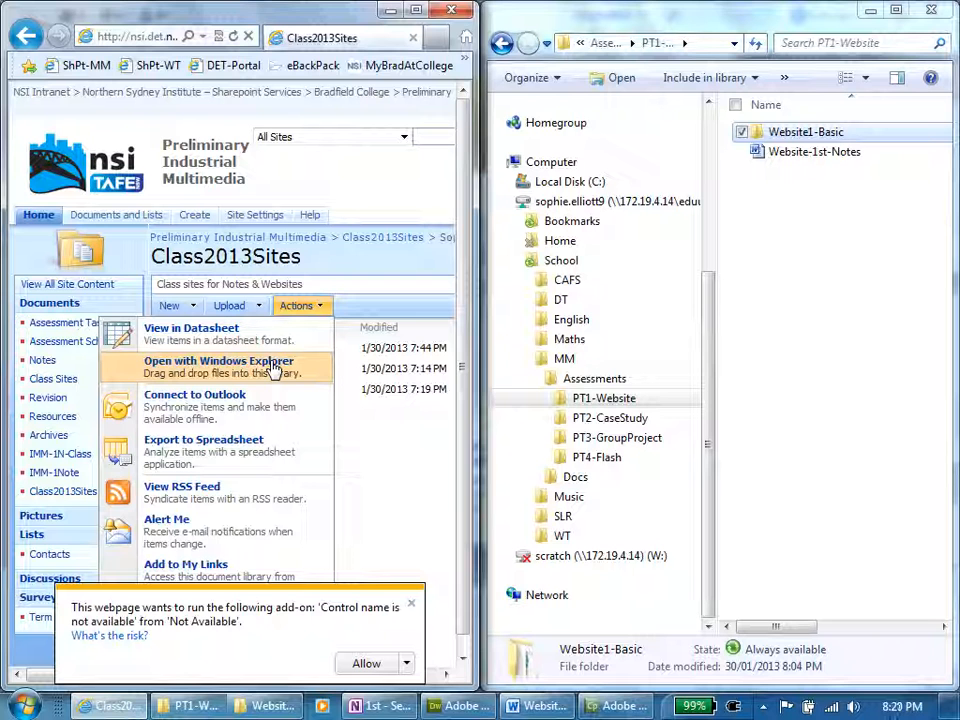
left_click(219, 360)
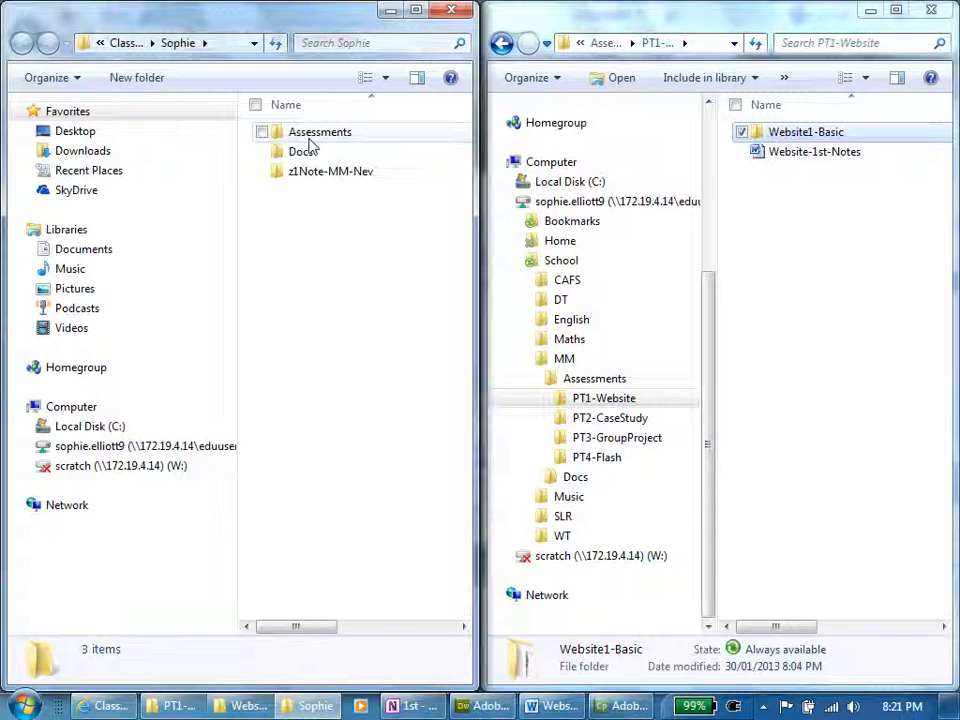
mouse_move(305, 143)
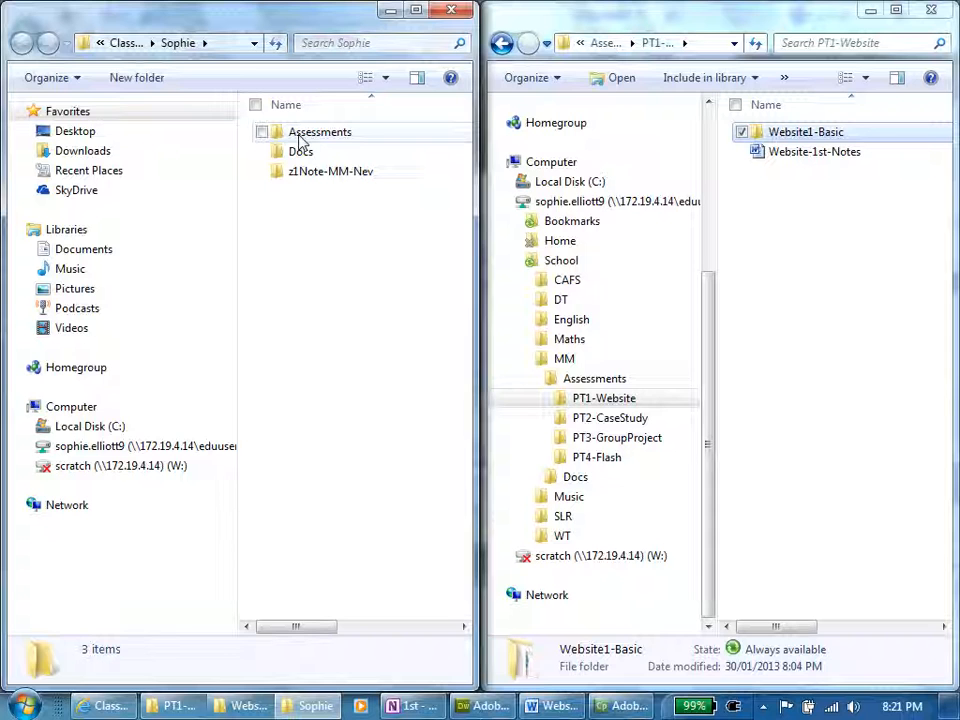
- Open the network Assessments folder and then its PT1-Website folder
double_click(319, 131)
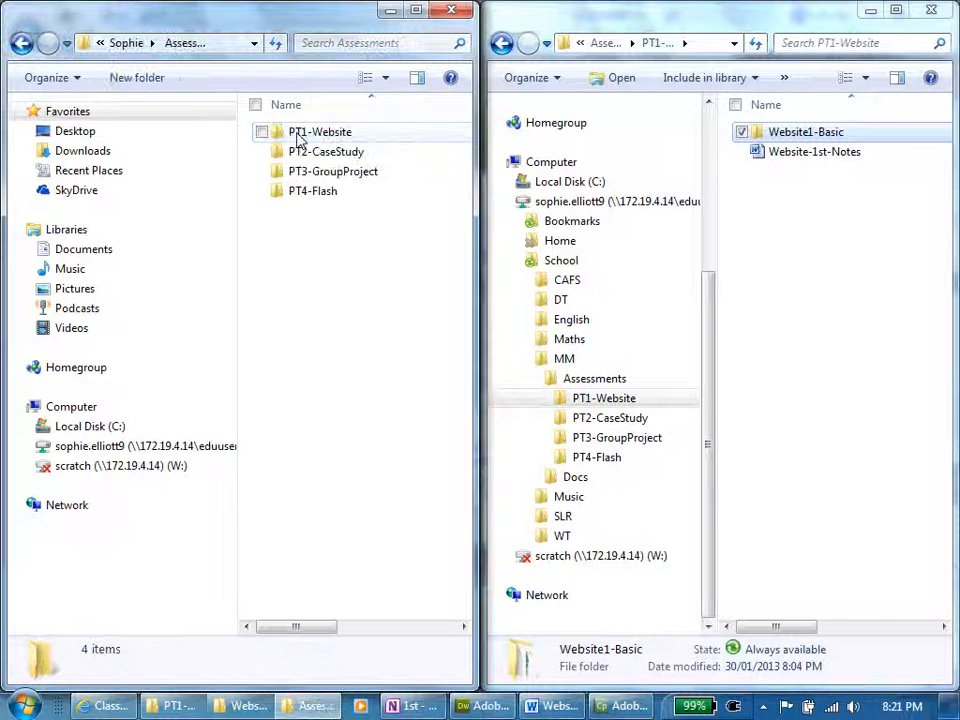
double_click(320, 131)
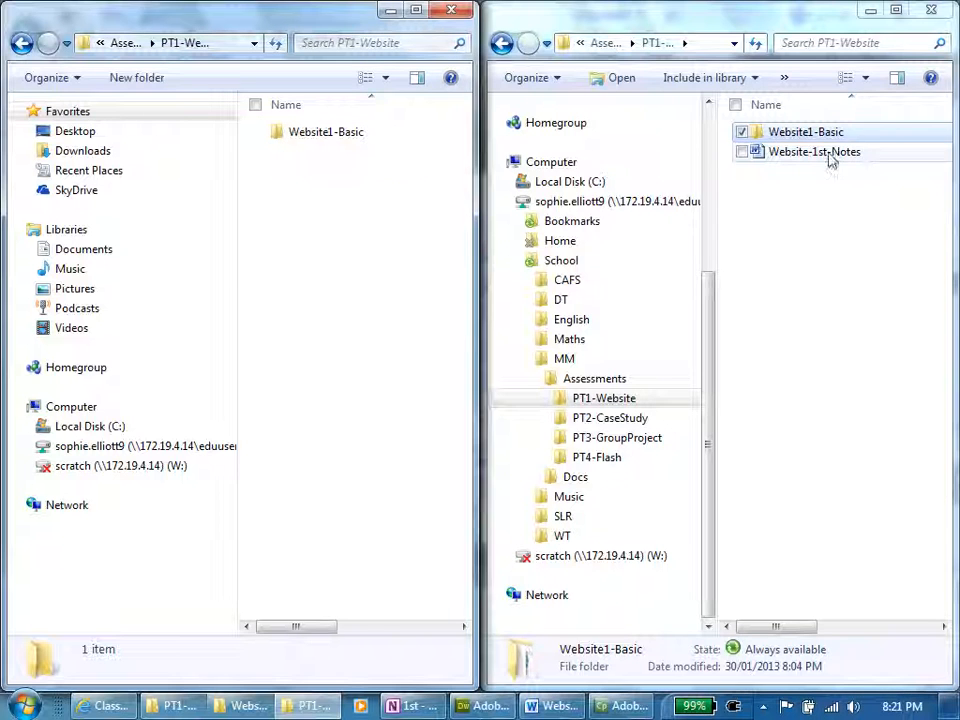
mouse_move(805, 158)
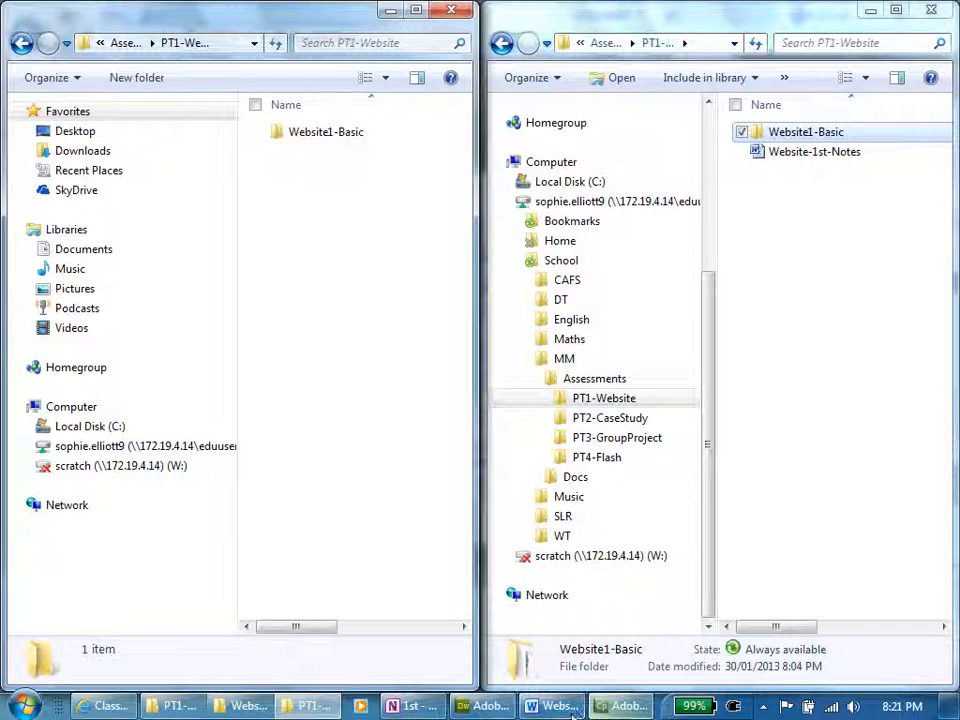
mouse_move(553, 706)
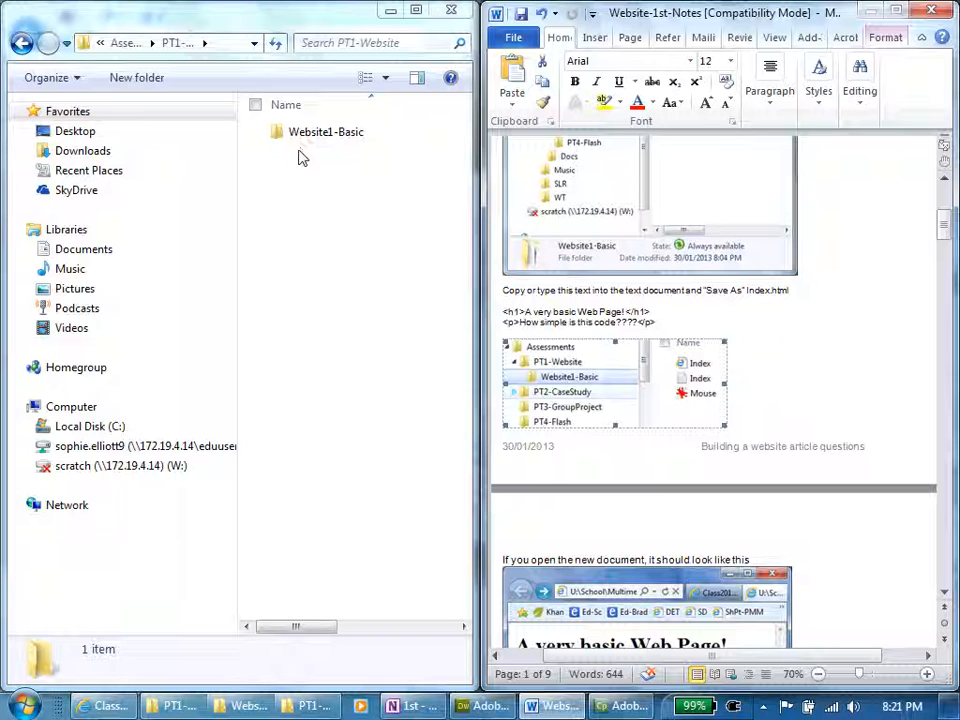
mouse_move(323, 158)
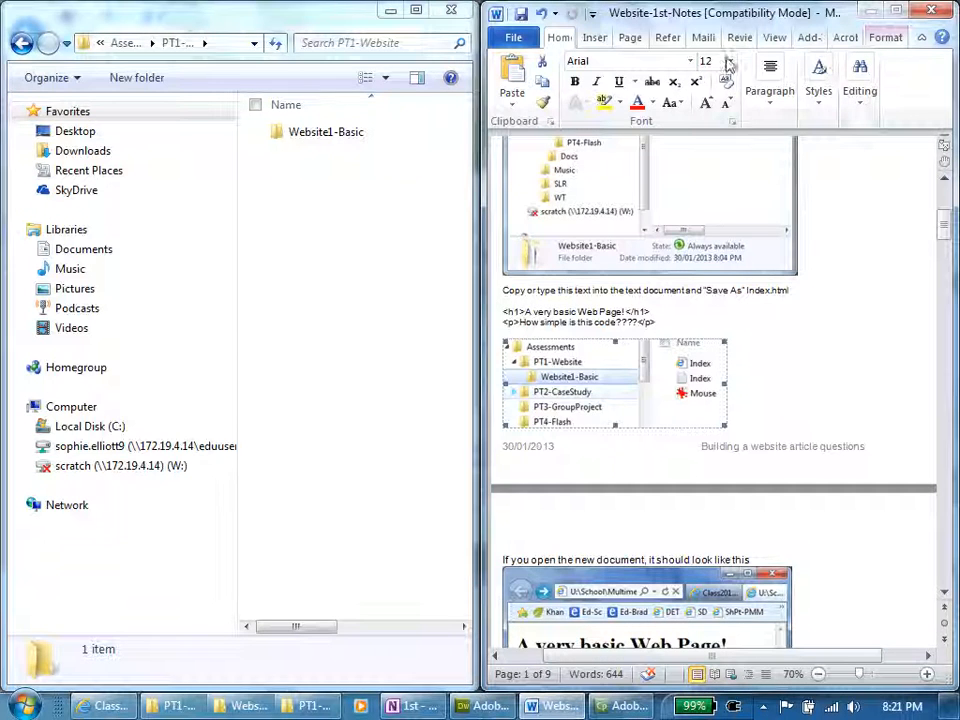
mouse_move(770, 90)
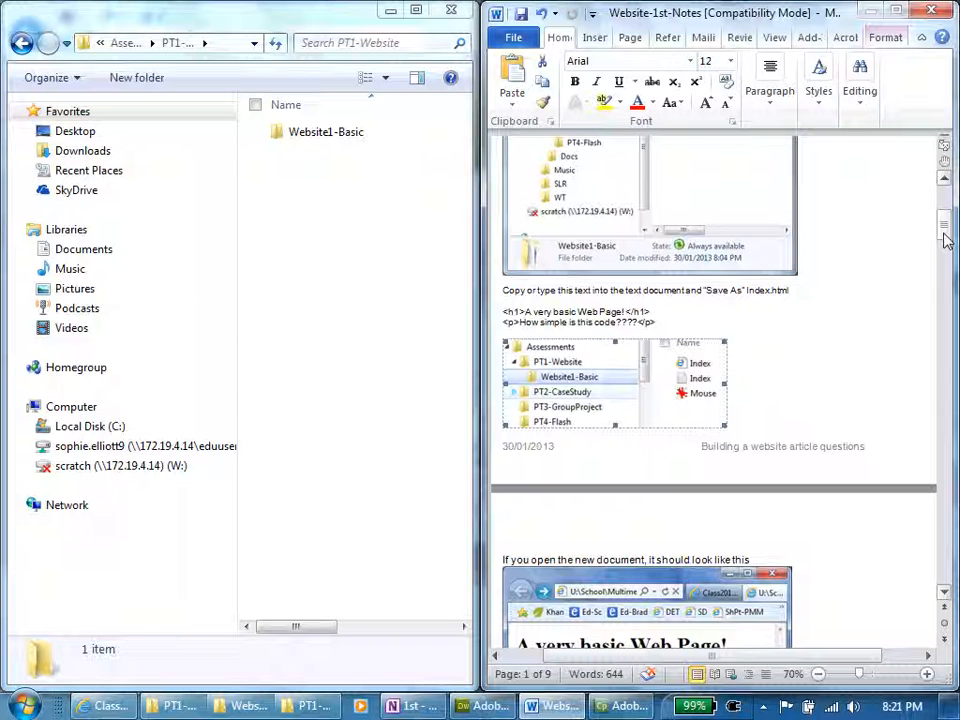
- Scroll the Word website notes to the Index.html copy-into-a-text-document instructions
scroll("down", 3)
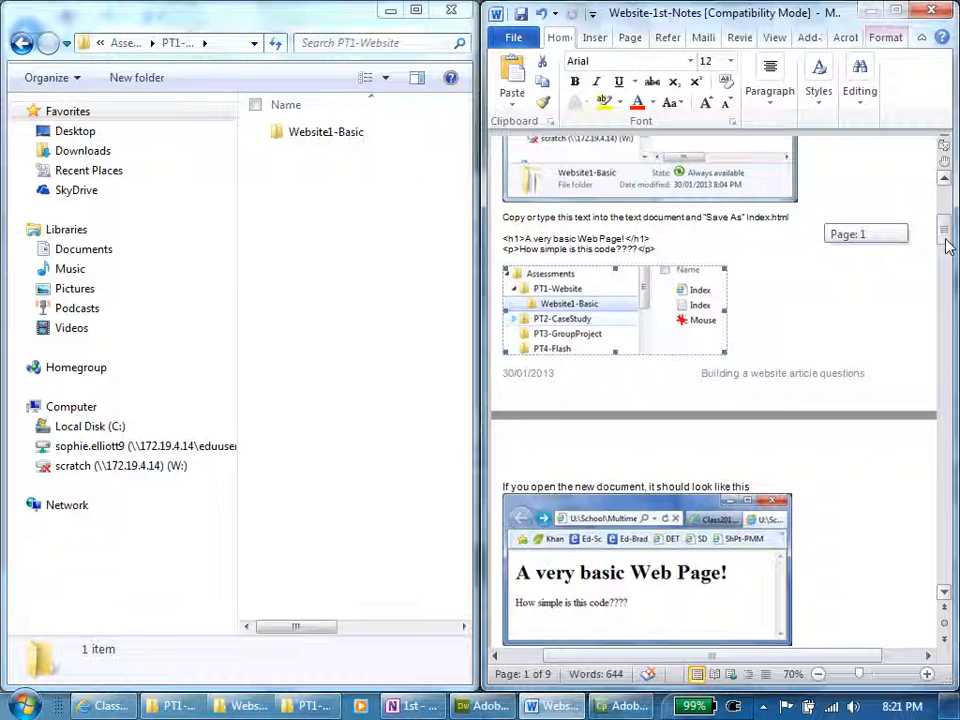
scroll("down", 3)
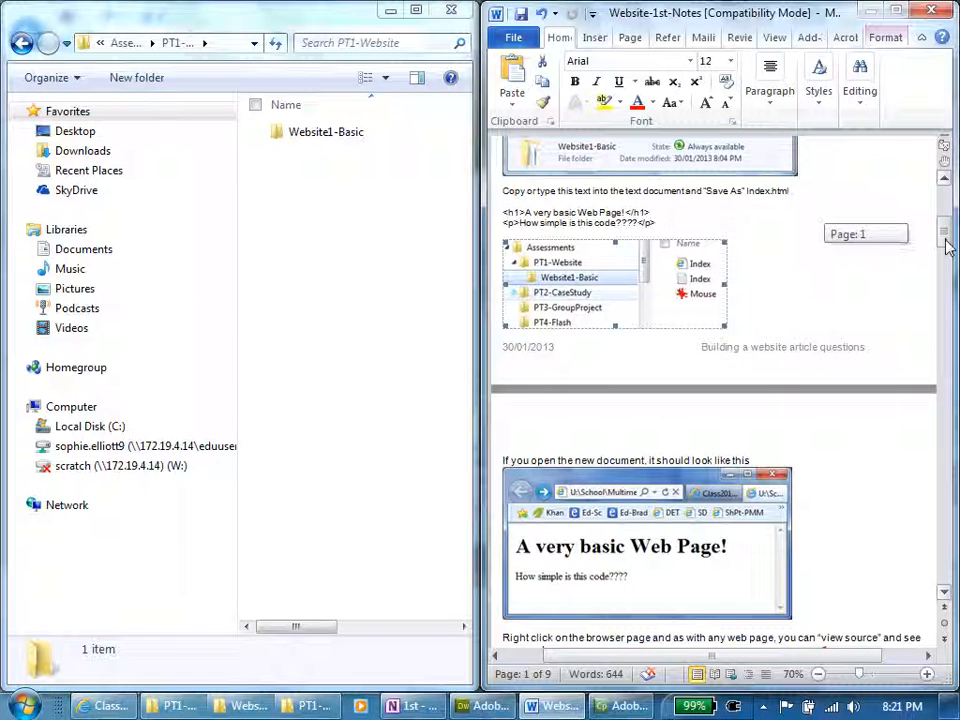
scroll("up", 3)
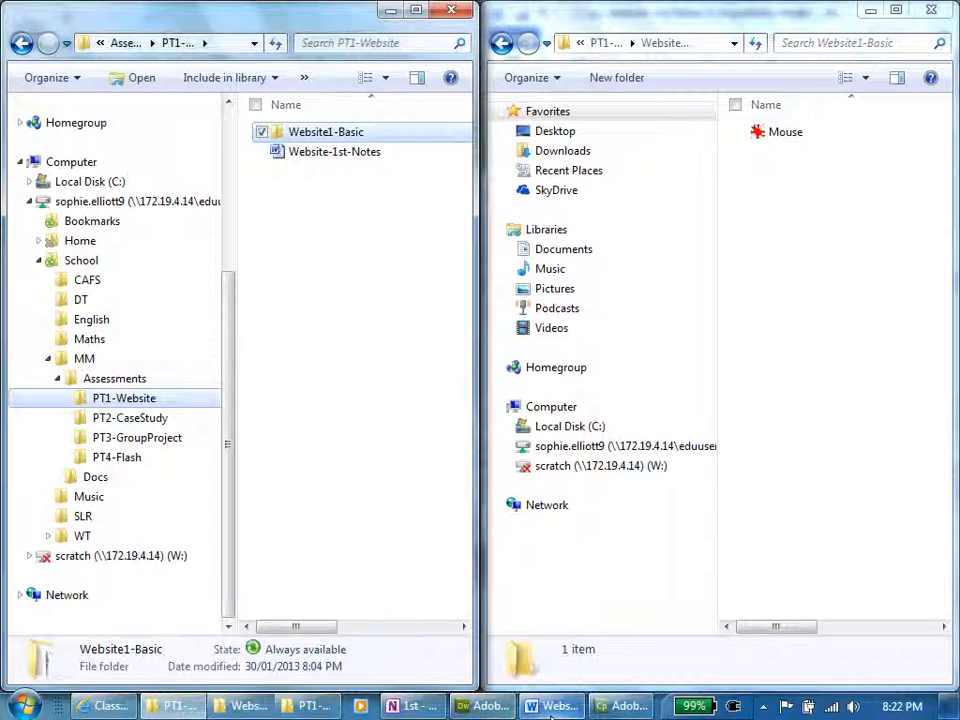
left_click(548, 705)
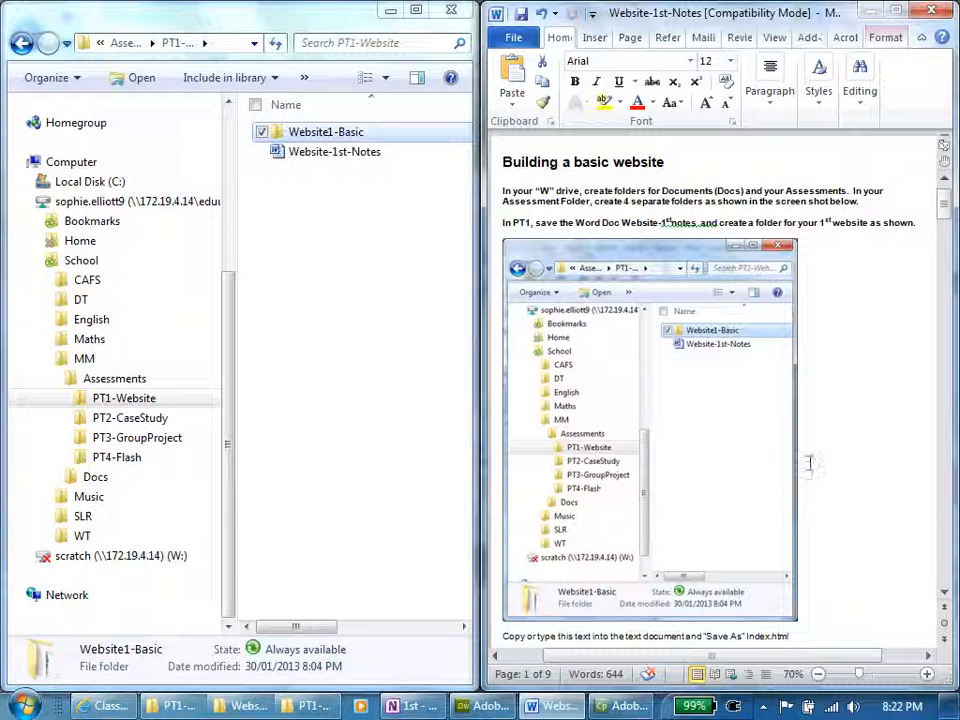
mouse_move(305, 220)
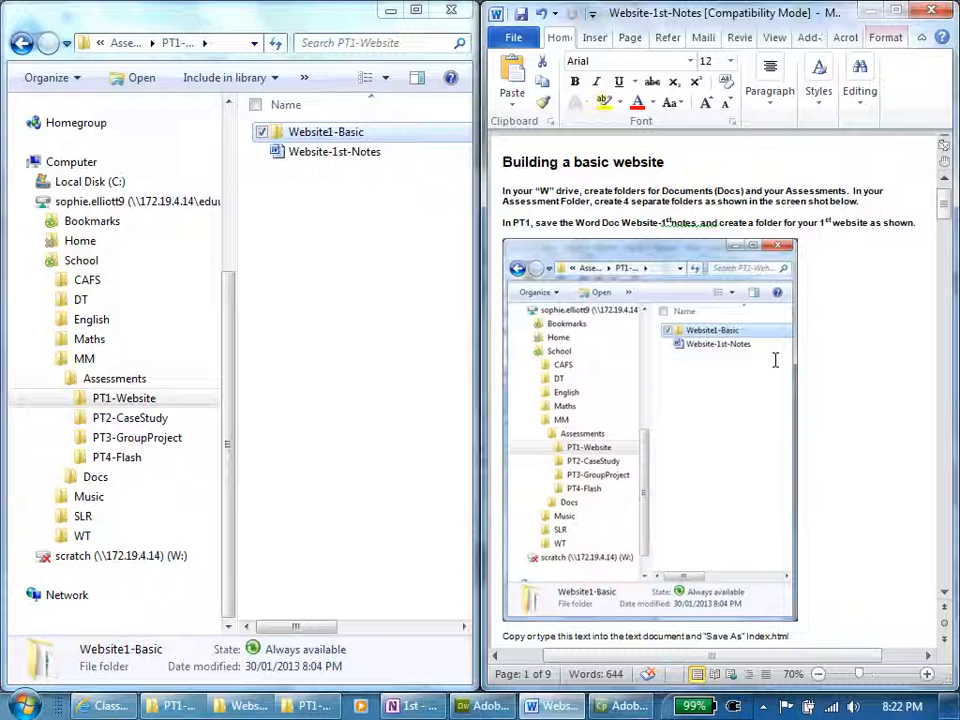
scroll("down", 3)
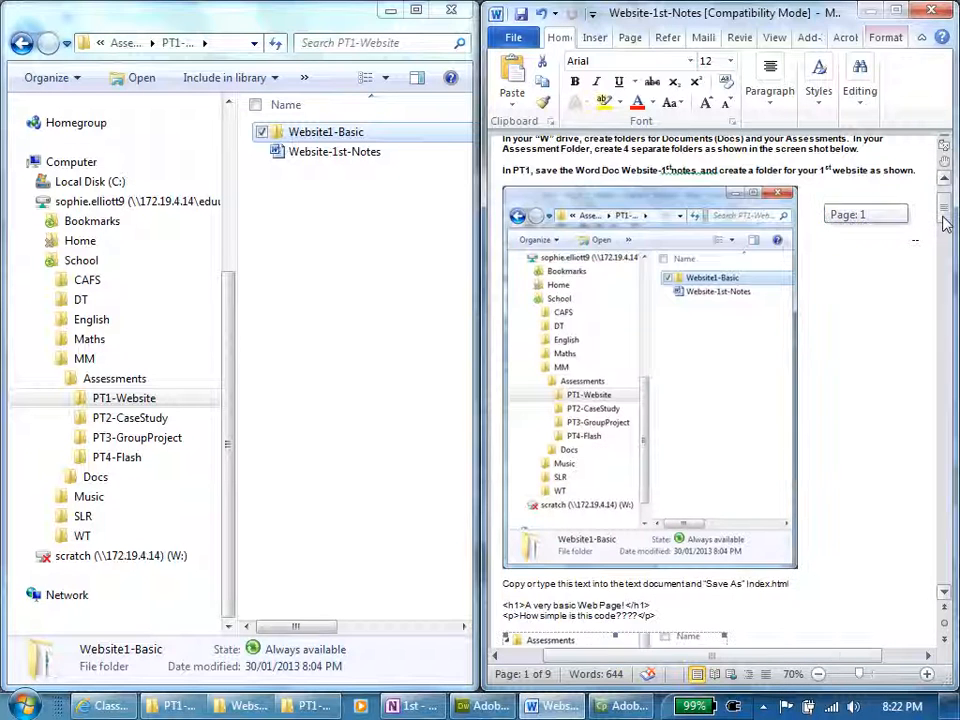
scroll("down", 3)
type("a new")
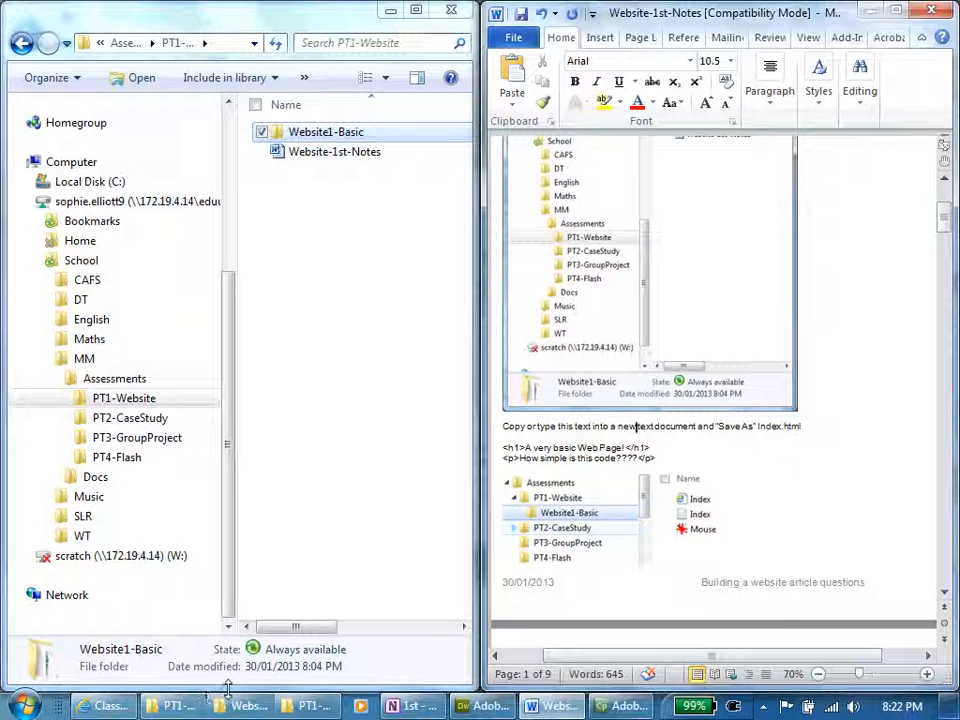
mouse_move(245, 705)
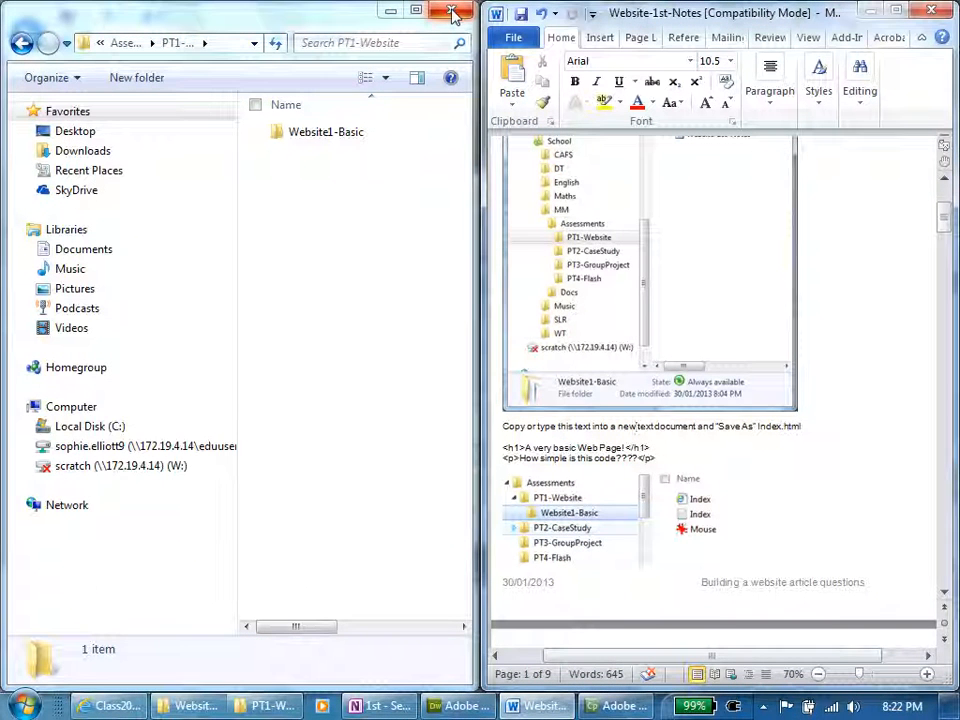
mouse_move(452, 12)
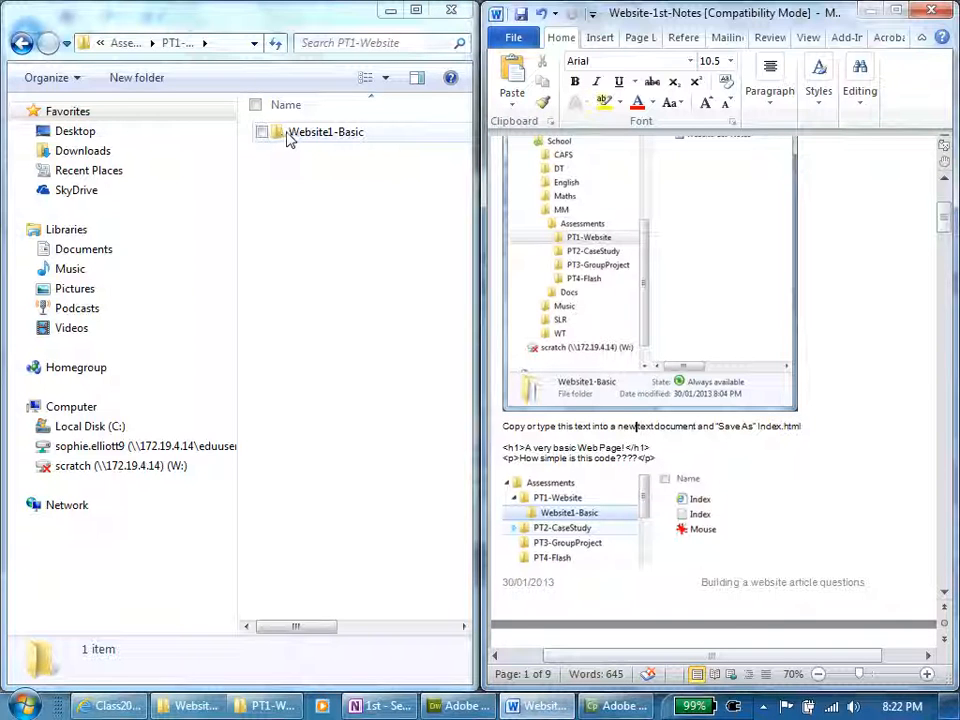
- Create a new text document named index in Website1-Basic and open it in Notepad
double_click(326, 131)
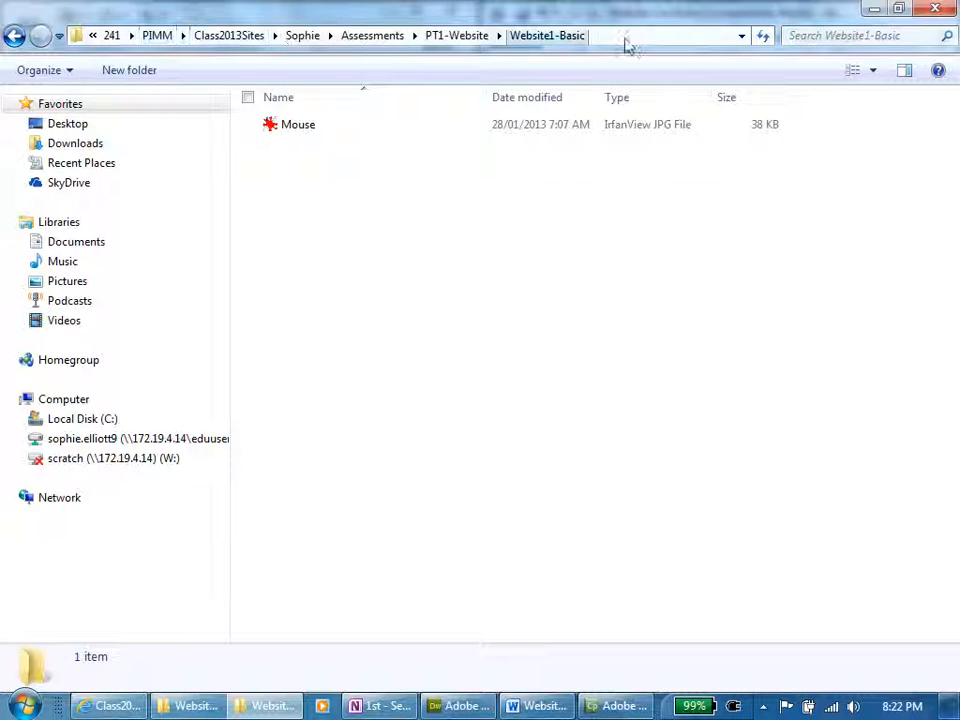
left_click(298, 124)
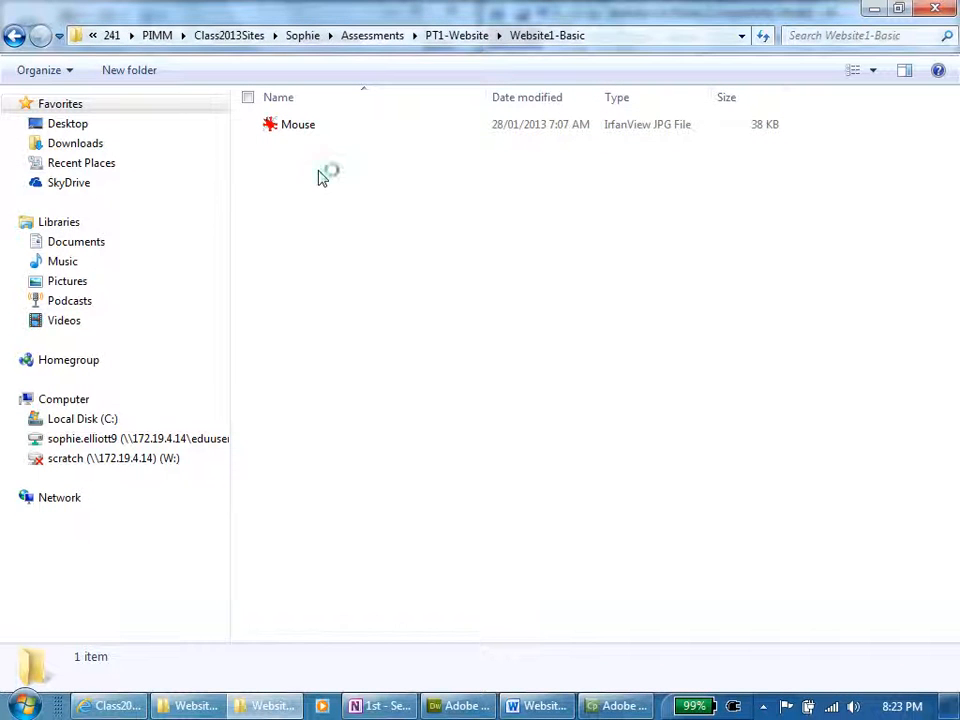
right_click(322, 178)
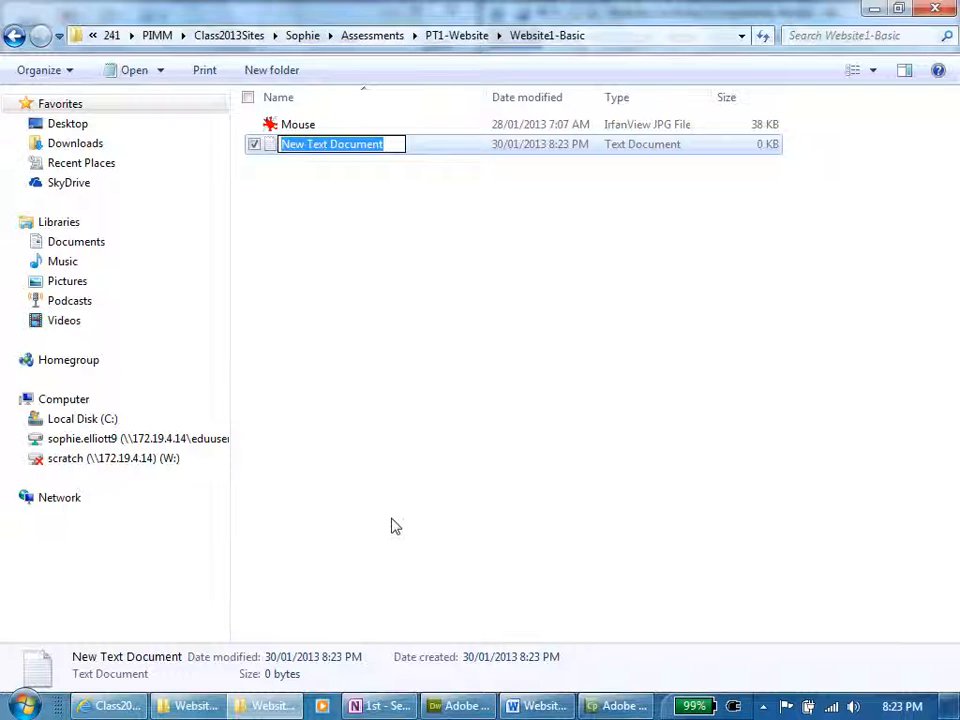
type("index")
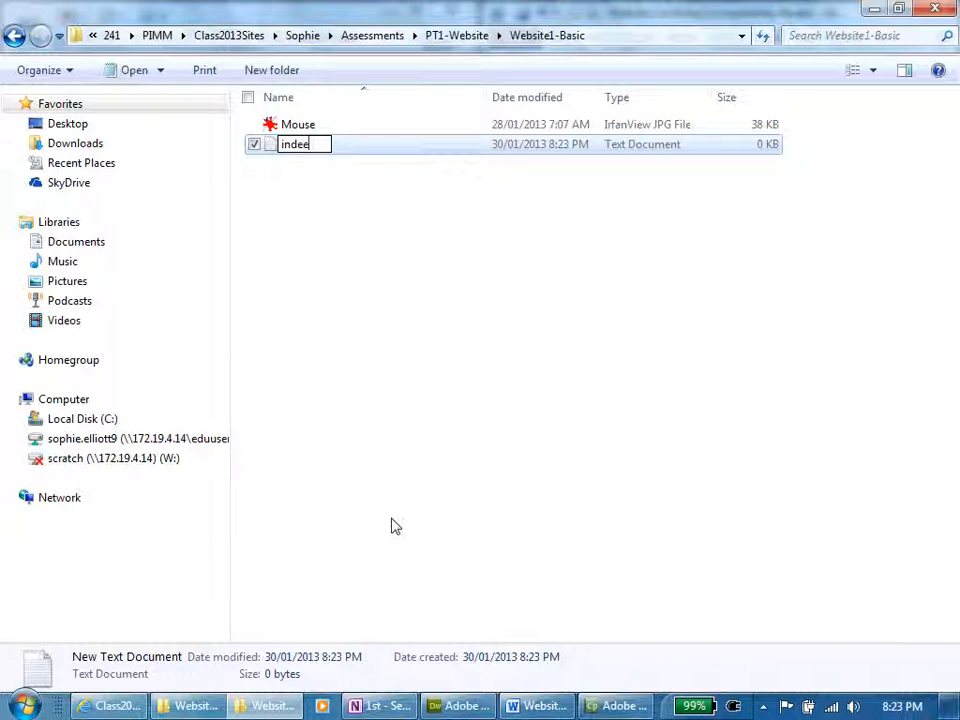
key("Backspace")
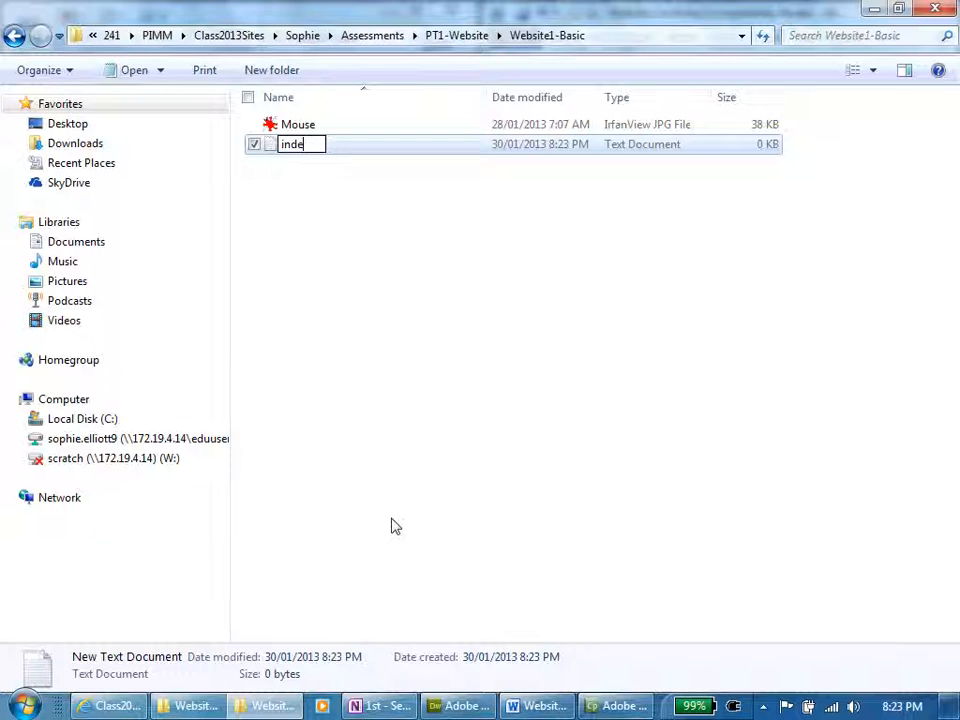
key("Return")
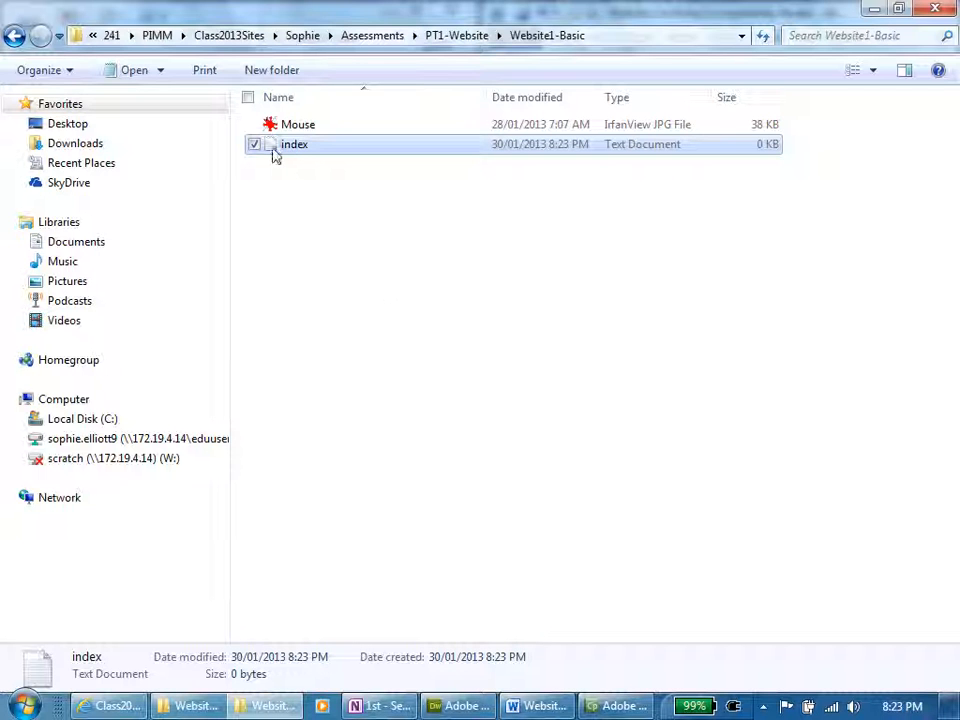
double_click(294, 144)
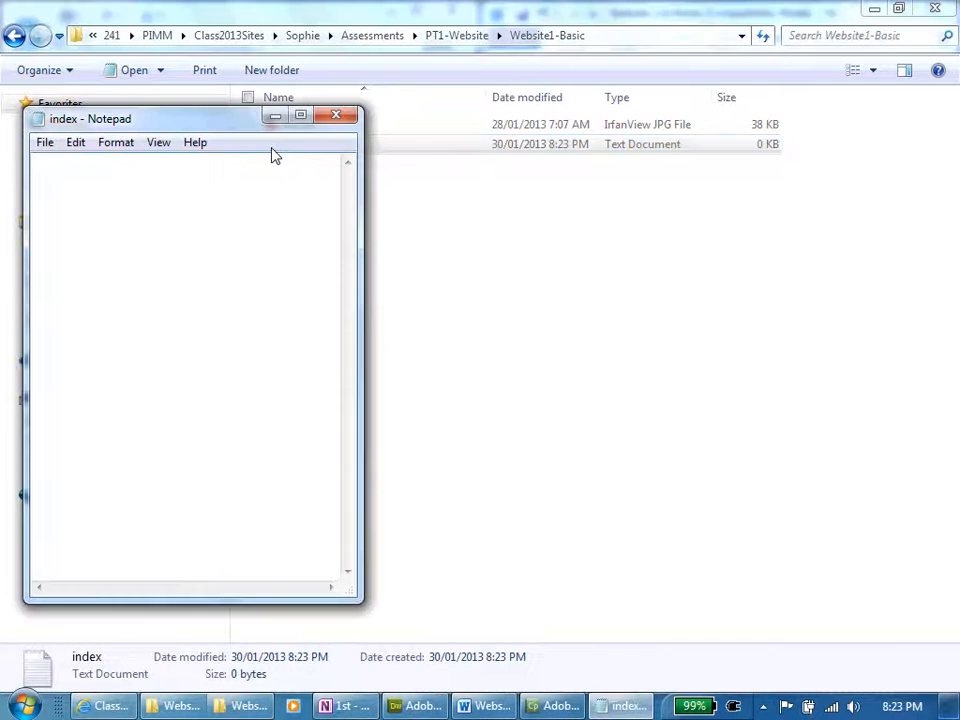
- Enter the heading '<h1>A very basic web Page! </h1>' and paragraph code into index
type("<h1>A very basic web Page! </h1>")
type("<p>How simple is this code????</p>")
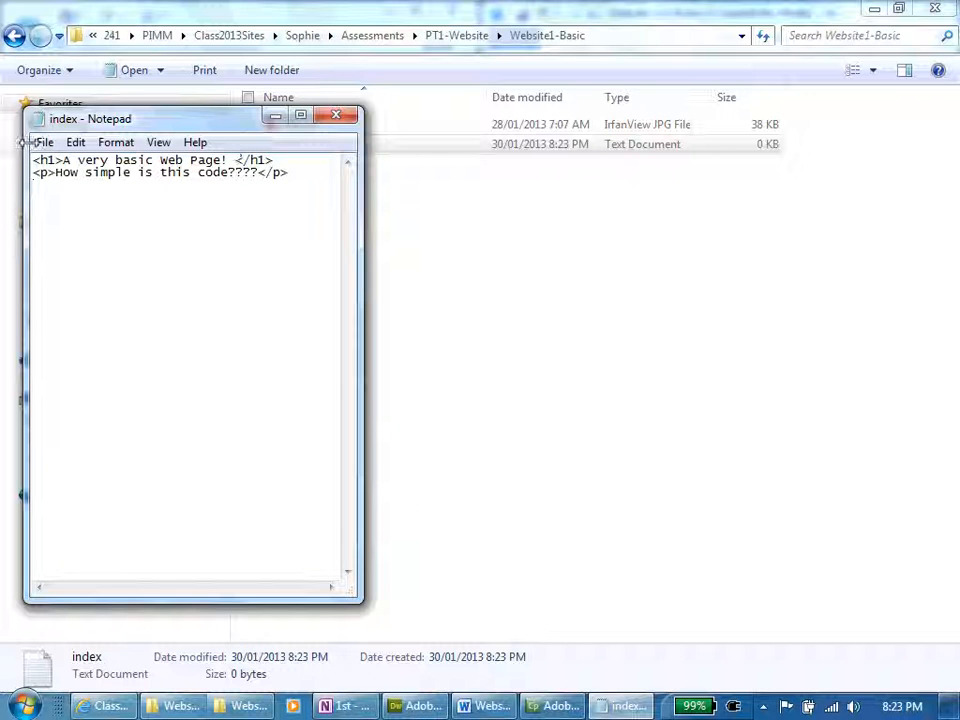
left_click(44, 142)
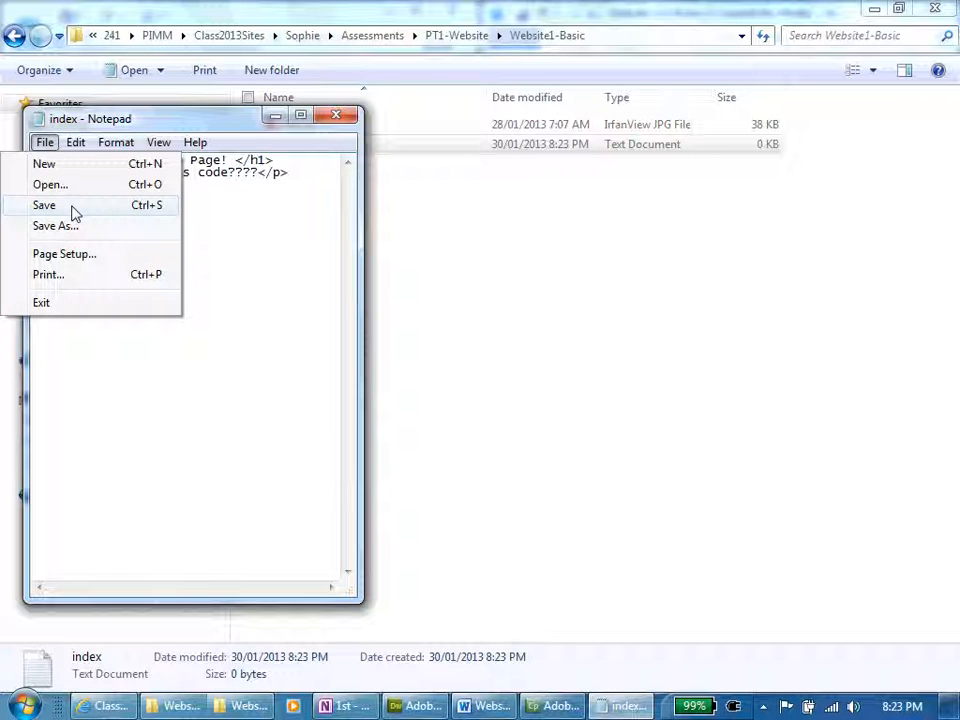
left_click(44, 205)
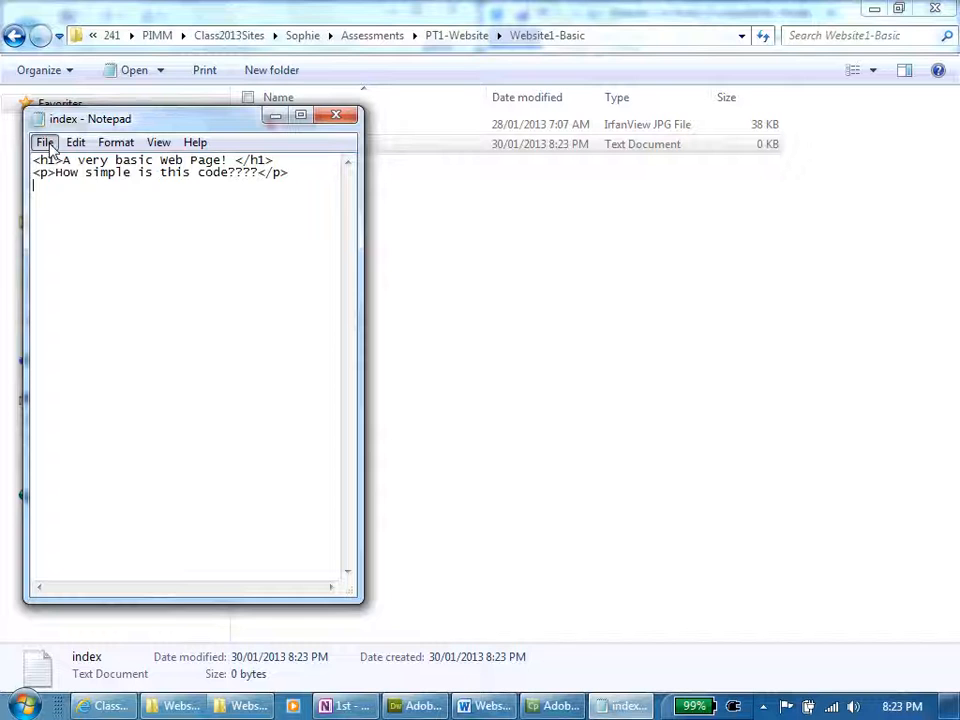
mouse_move(53, 227)
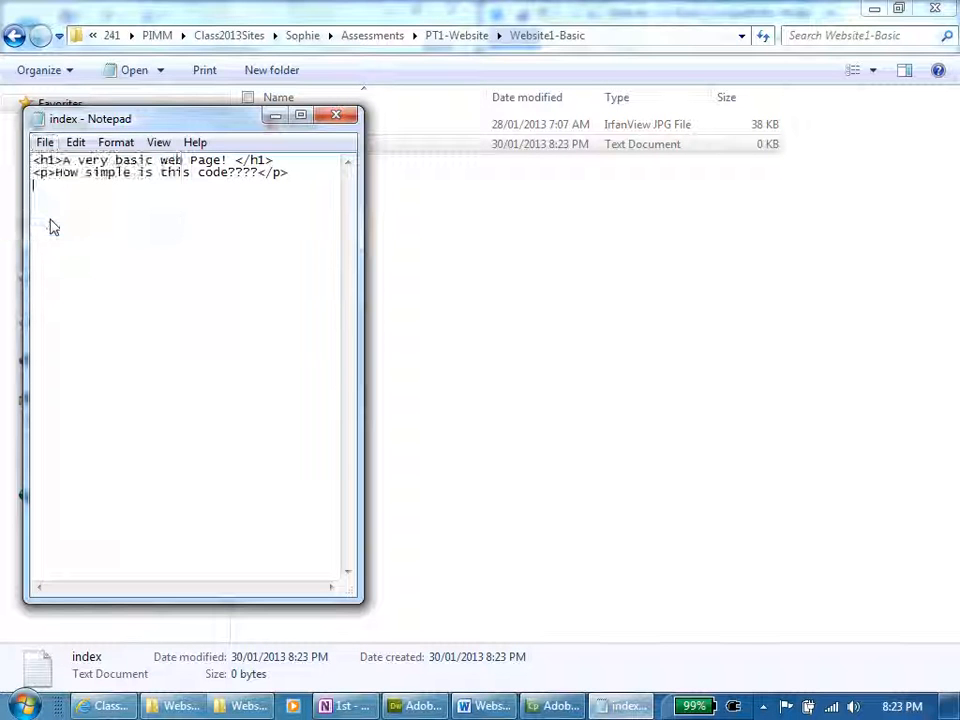
- Save the code as index.html in Website1-Basic via Save As, then close Notepad
left_click(44, 141)
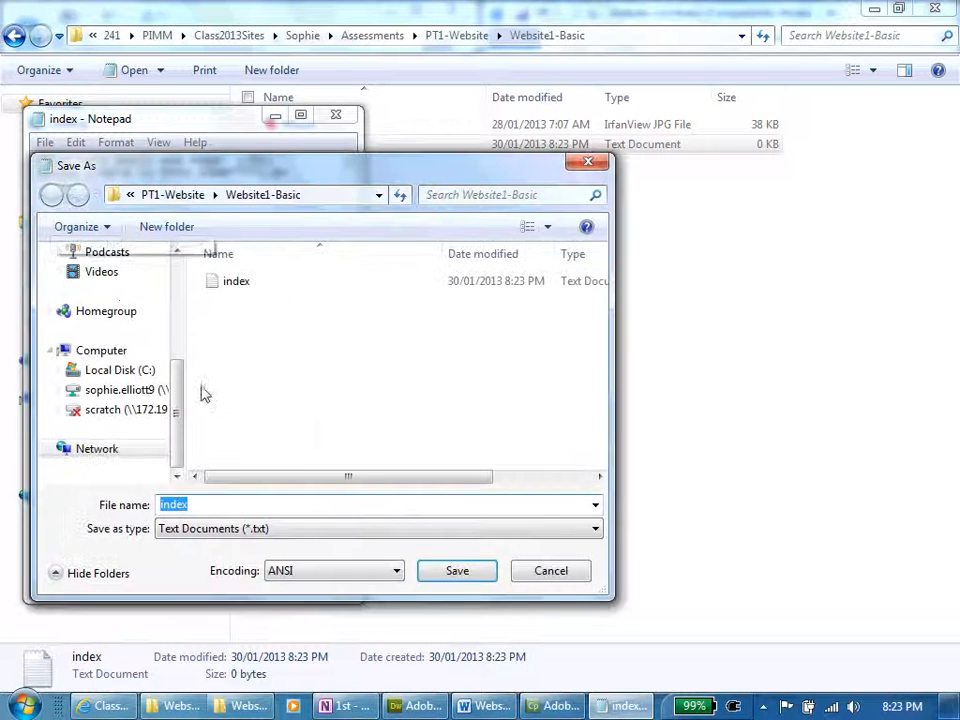
left_click(207, 504)
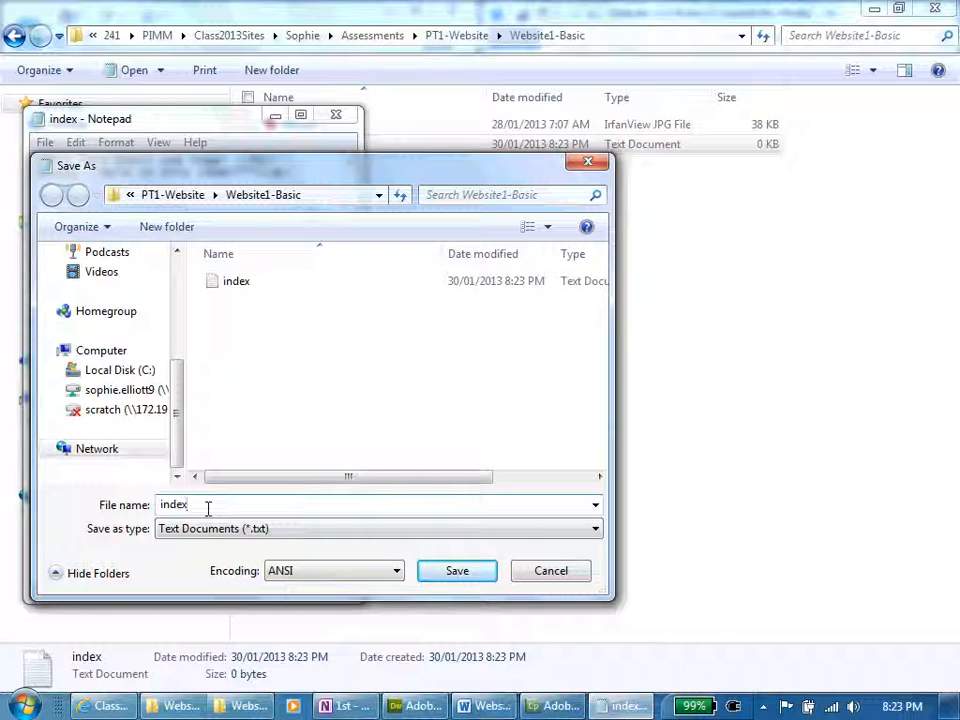
type(".ht")
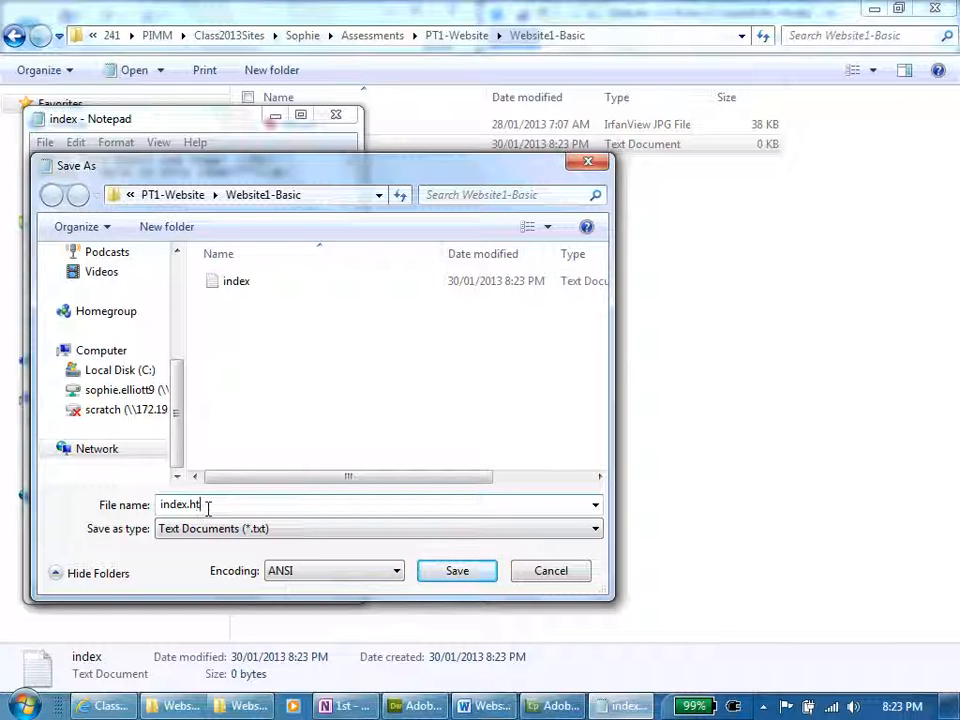
type("ml")
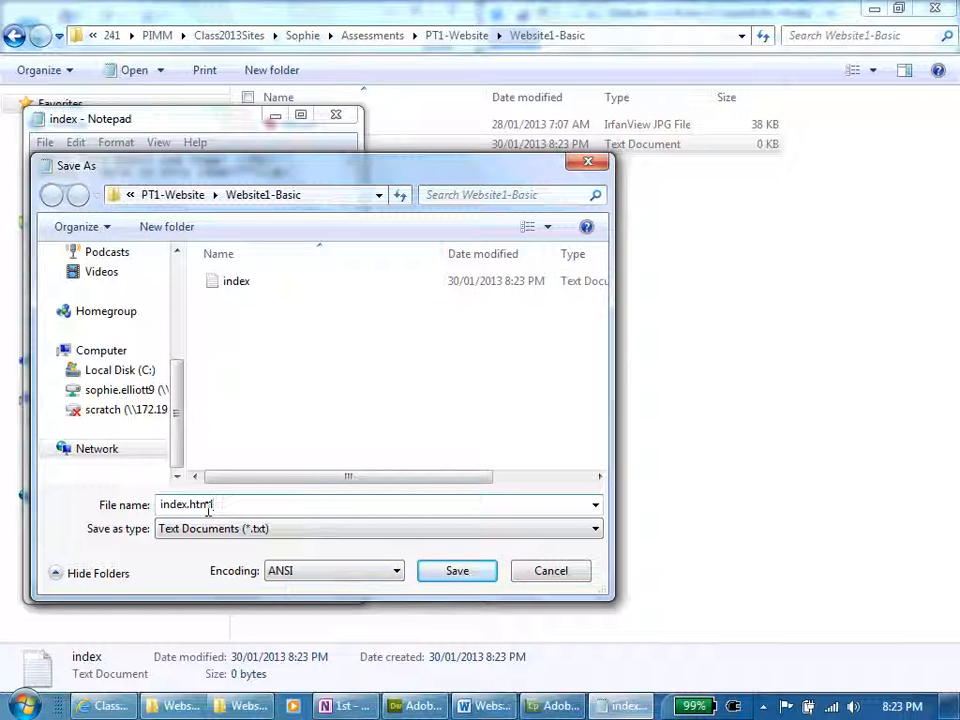
left_click(457, 570)
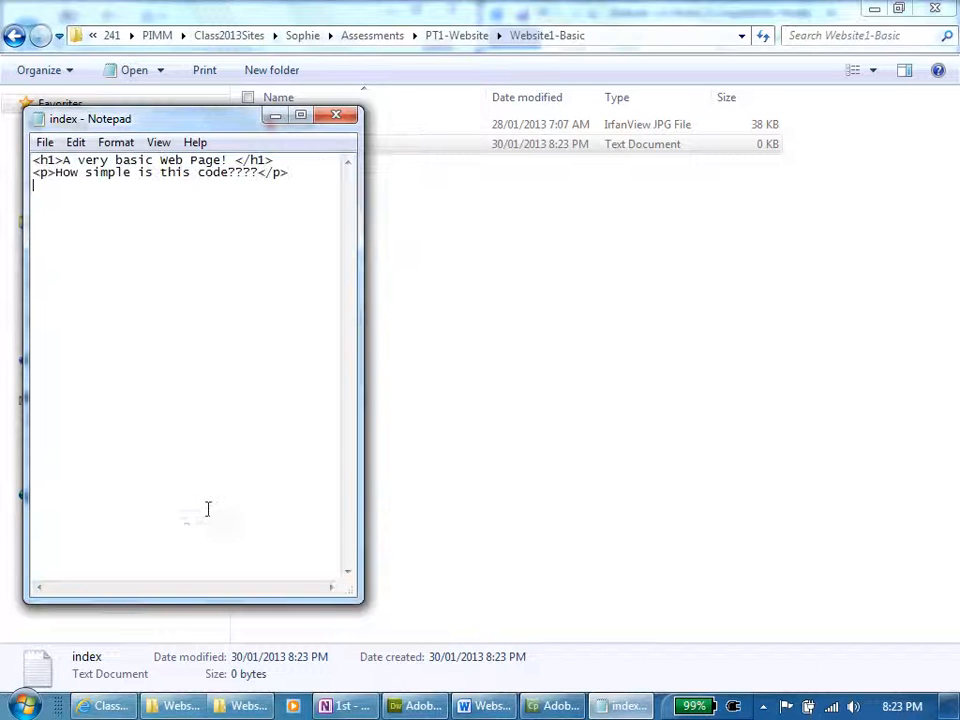
mouse_move(318, 182)
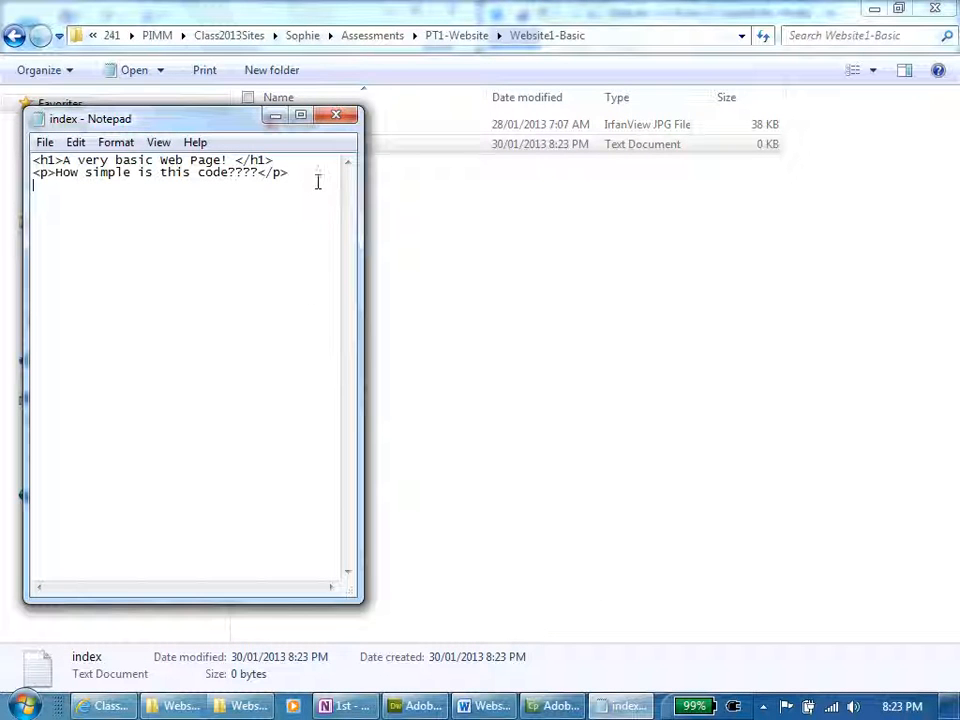
left_click(336, 114)
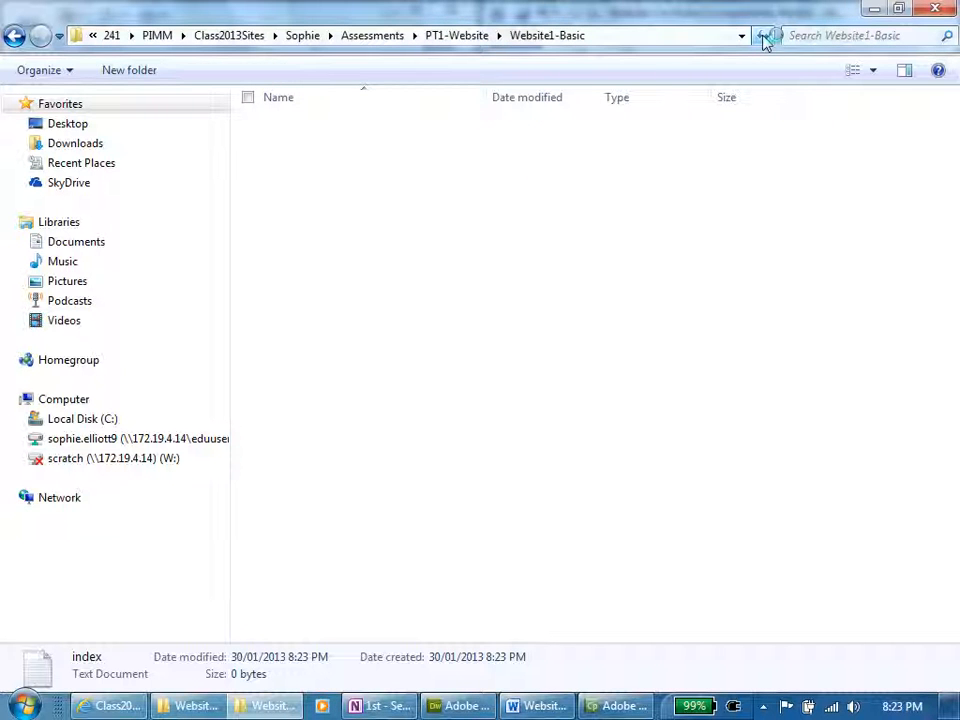
- Refresh the Website1-Basic folder so the saved index.html appears
left_click(762, 35)
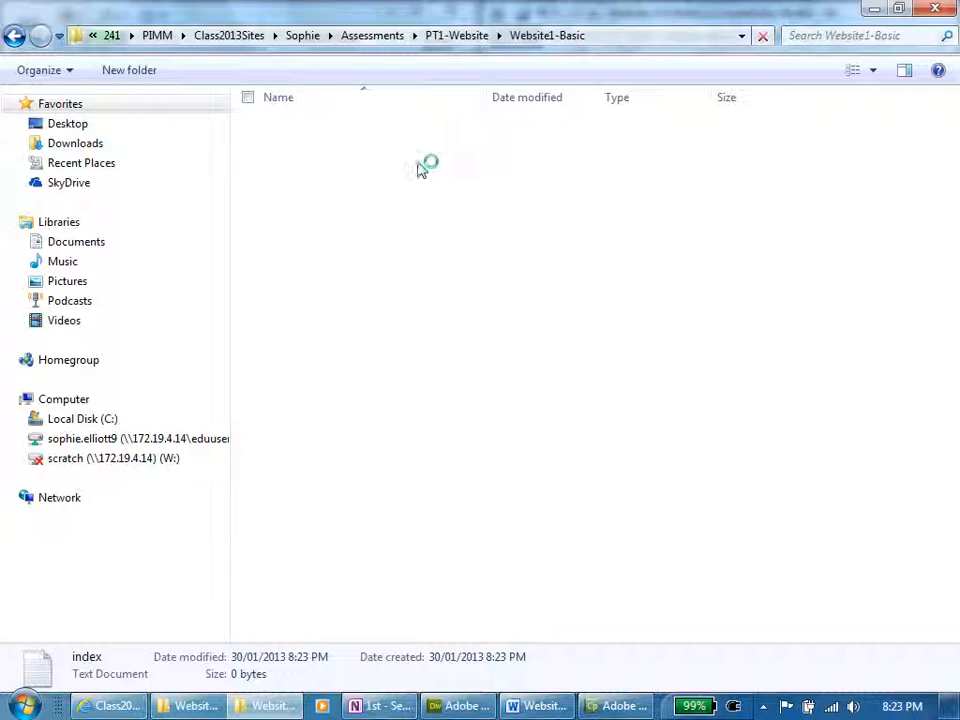
mouse_move(355, 165)
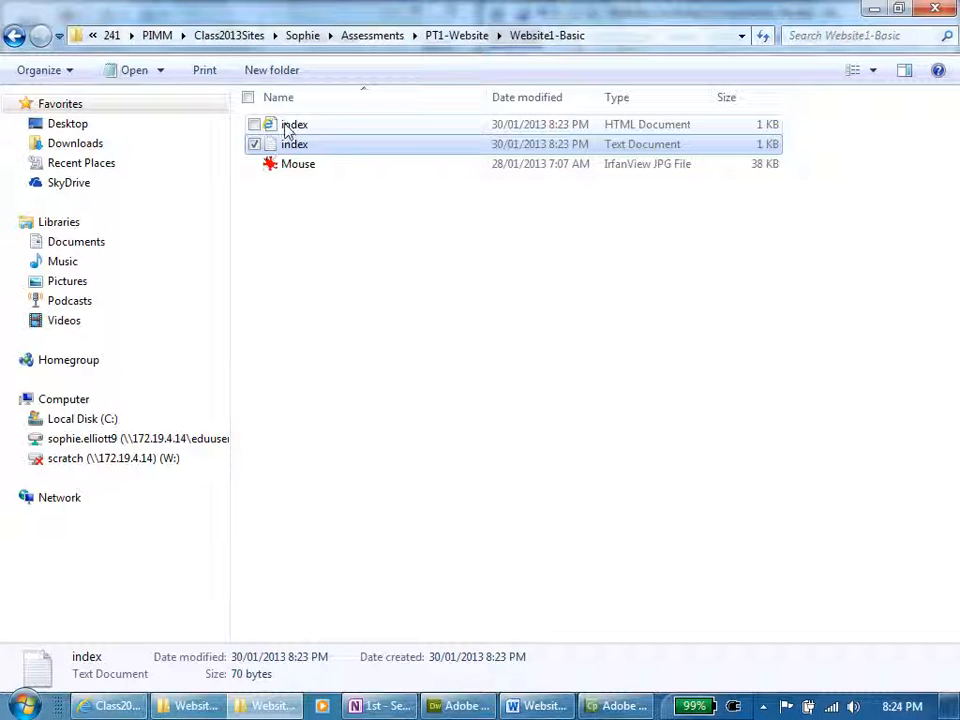
mouse_move(294, 124)
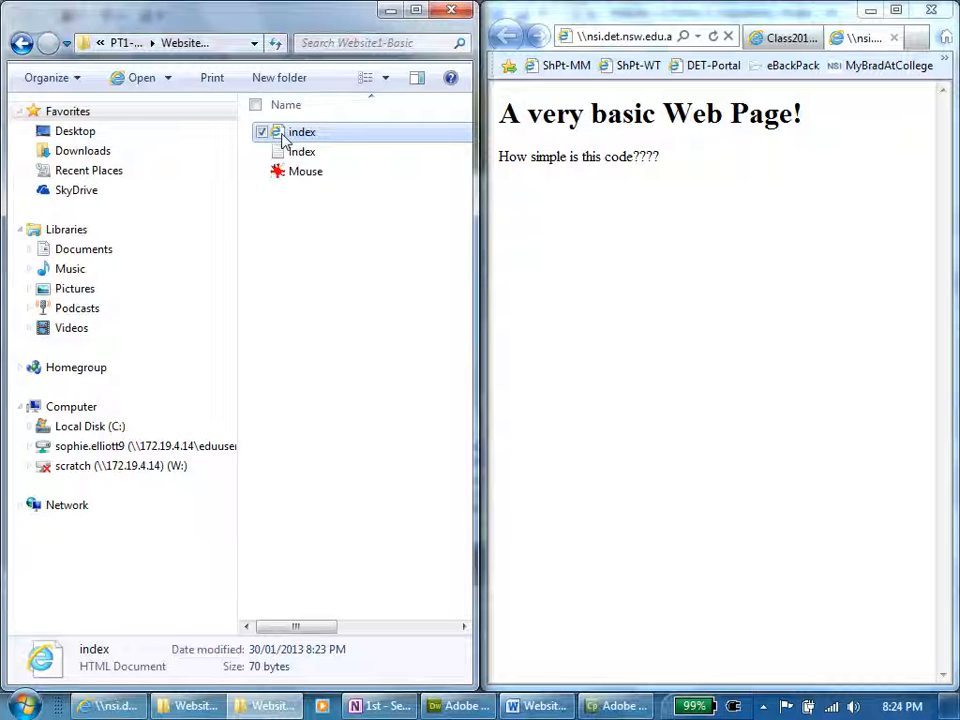
mouse_move(301, 131)
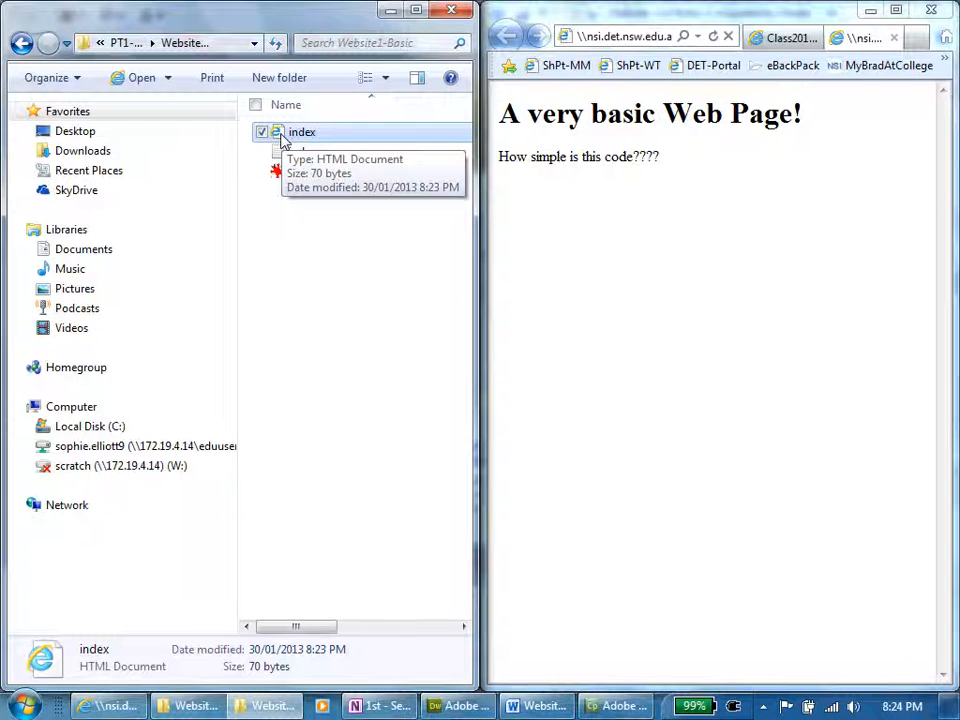
- Start choosing another program for index.html, unticking Always use, and browse the computer
right_click(301, 131)
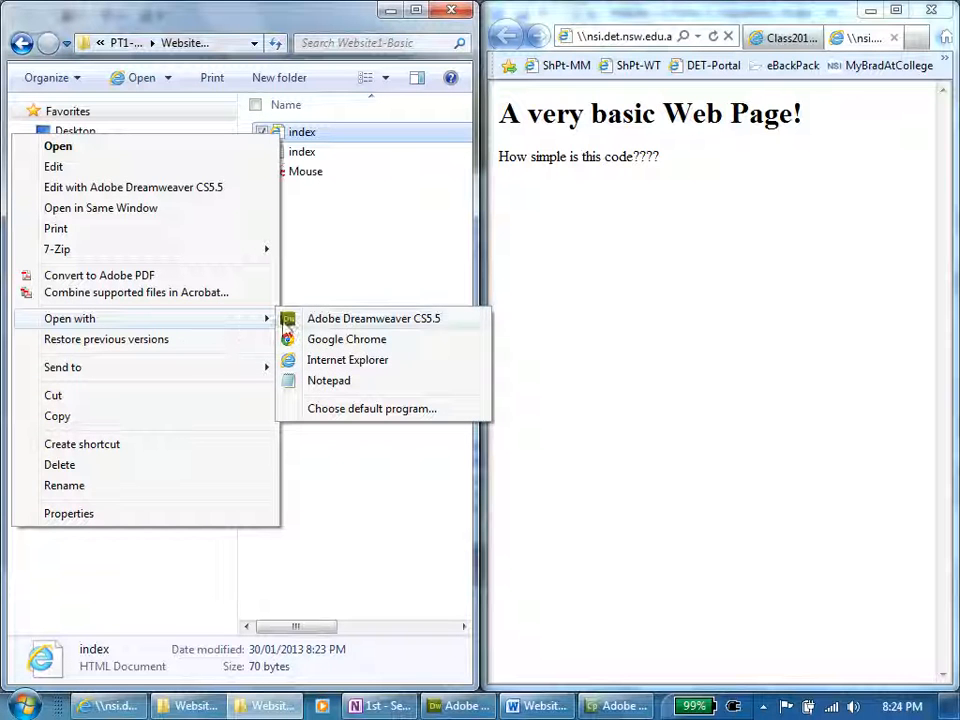
mouse_move(328, 385)
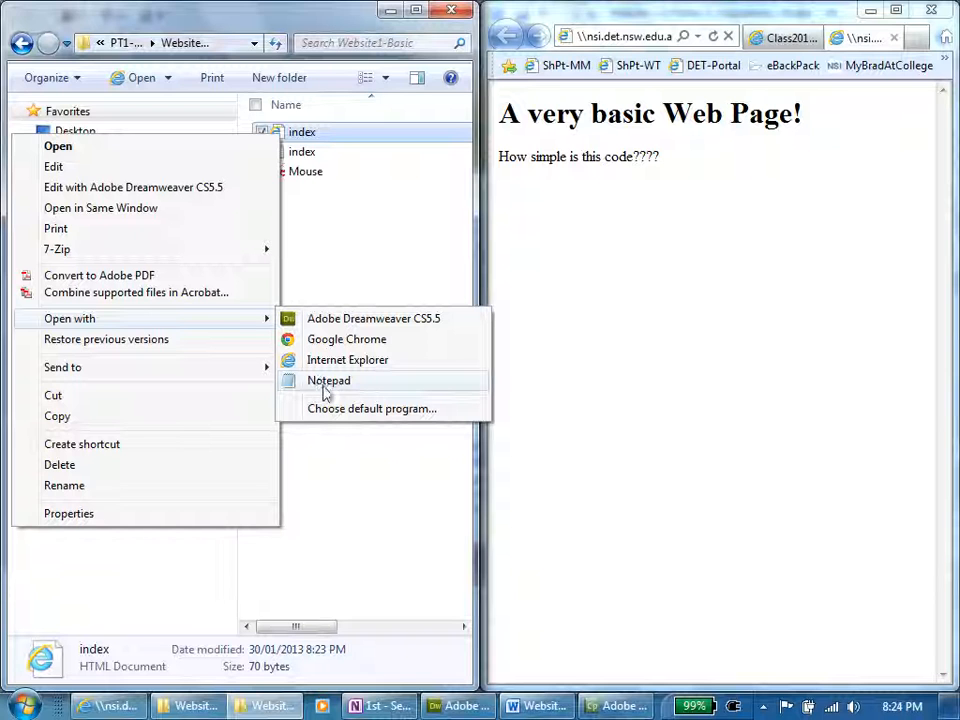
left_click(328, 380)
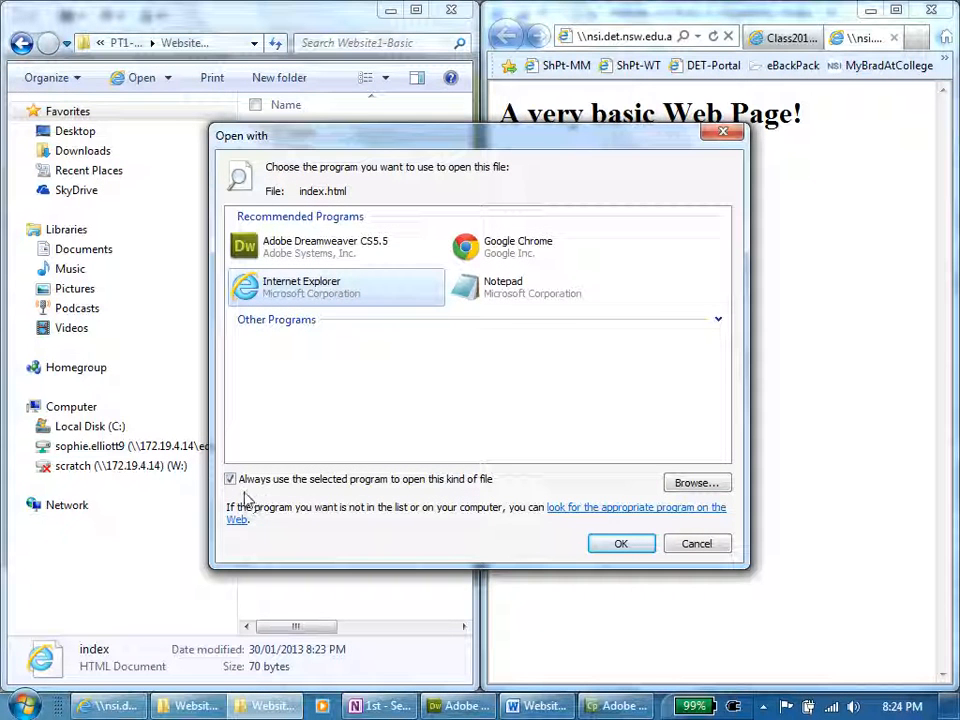
left_click(230, 479)
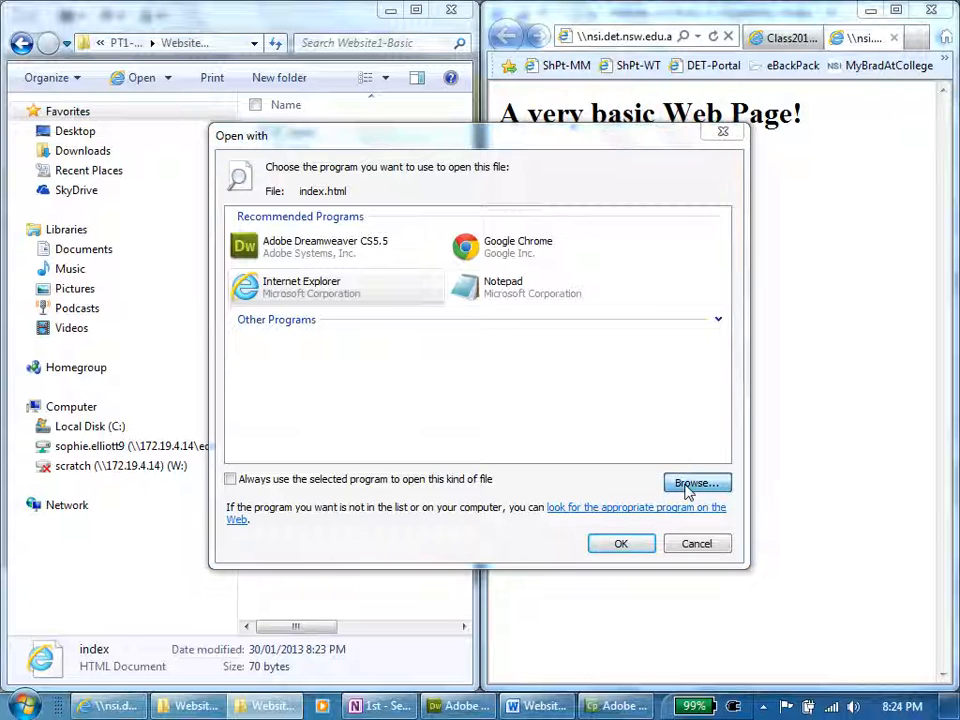
left_click(696, 483)
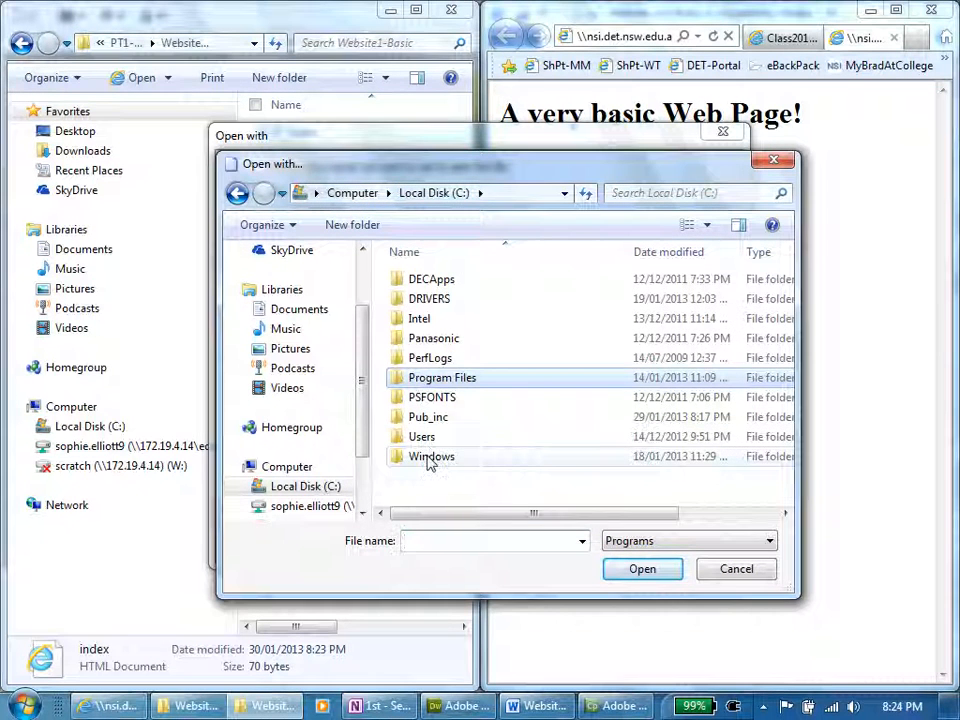
- Pick notepad from C:\Windows and open index.html in Notepad
double_click(431, 456)
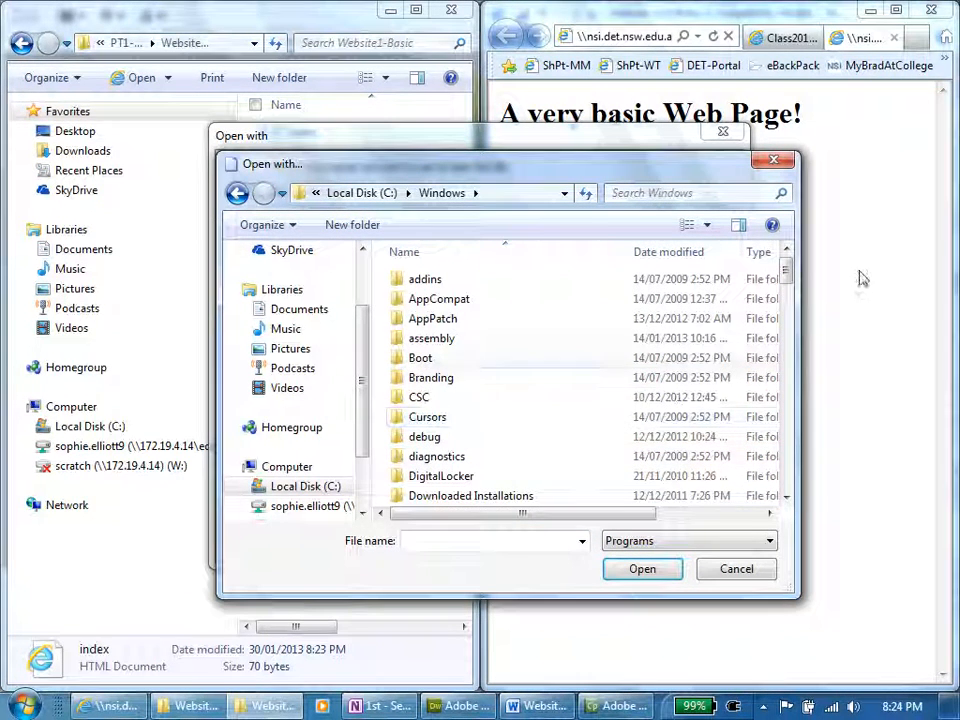
scroll("down", 3)
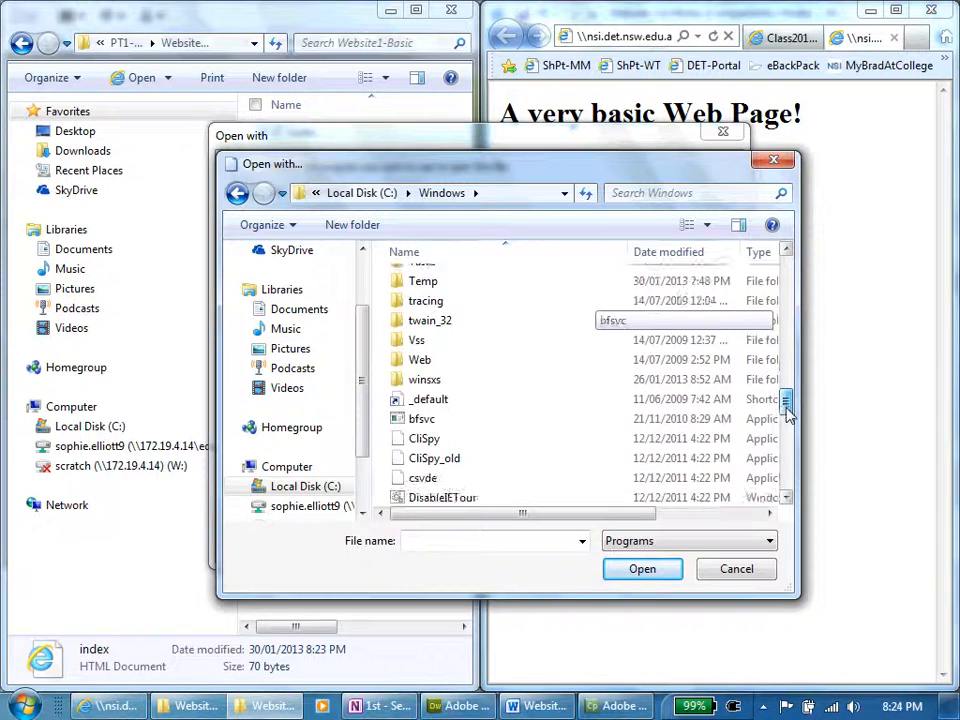
scroll("down", 3)
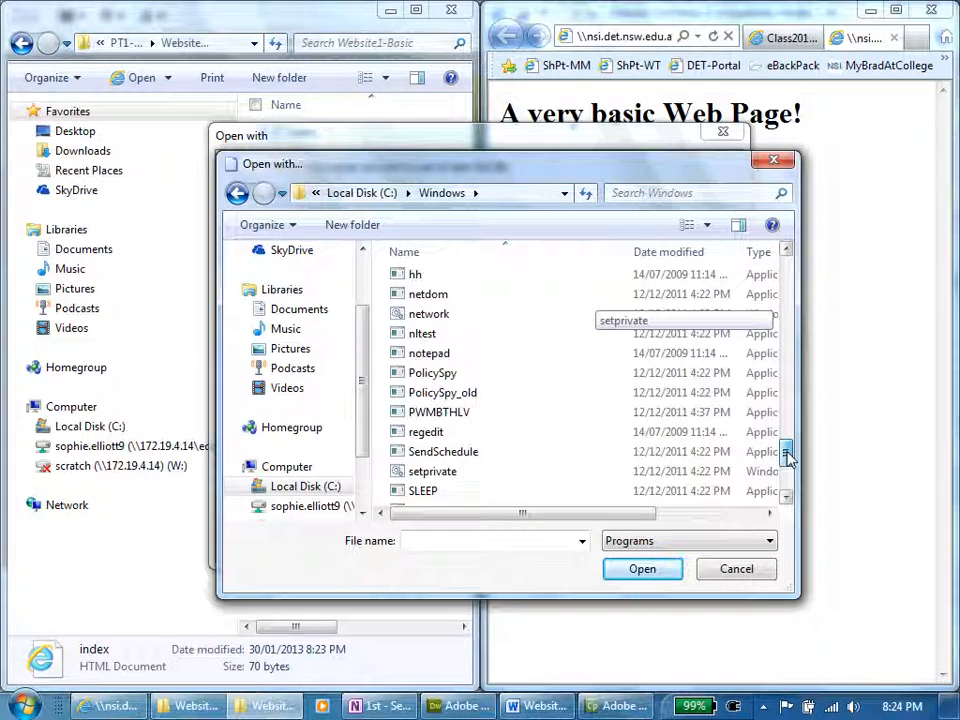
scroll("up", 3)
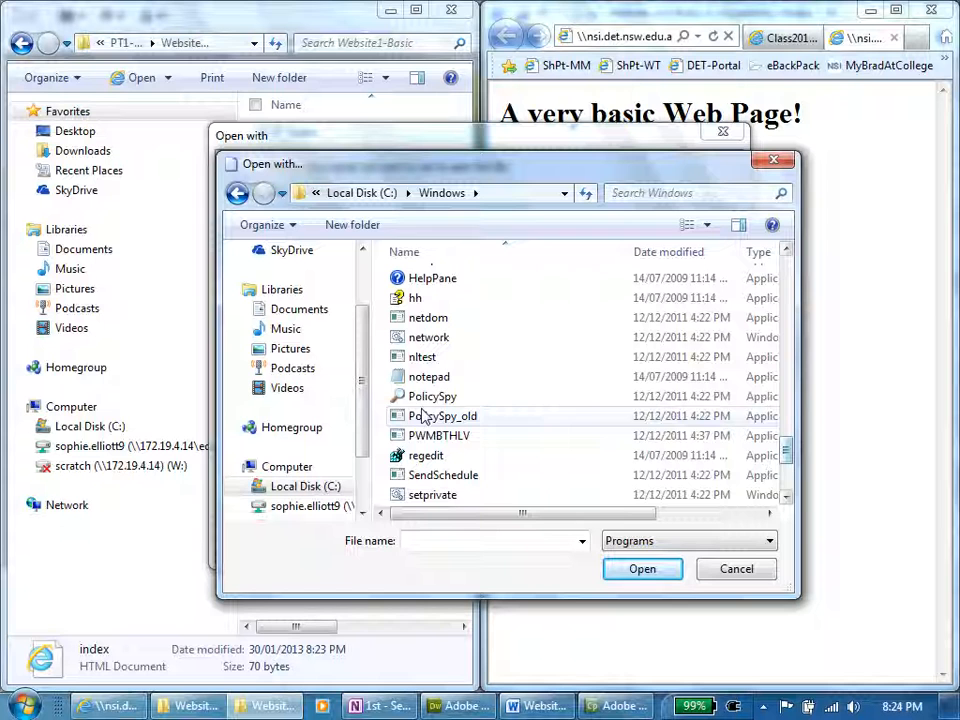
left_click(429, 376)
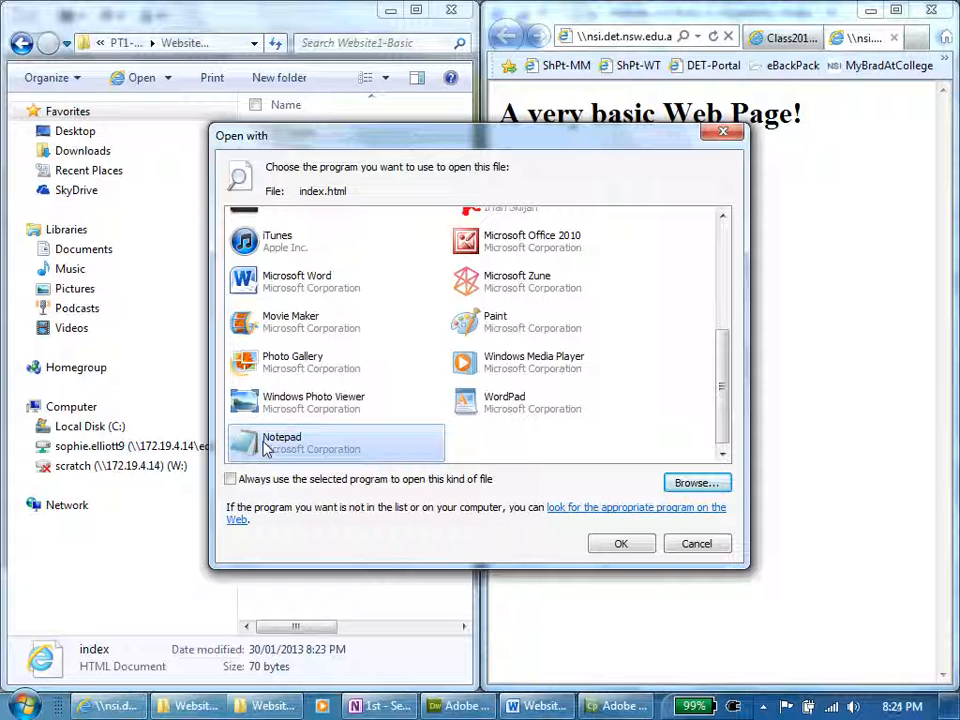
mouse_move(260, 475)
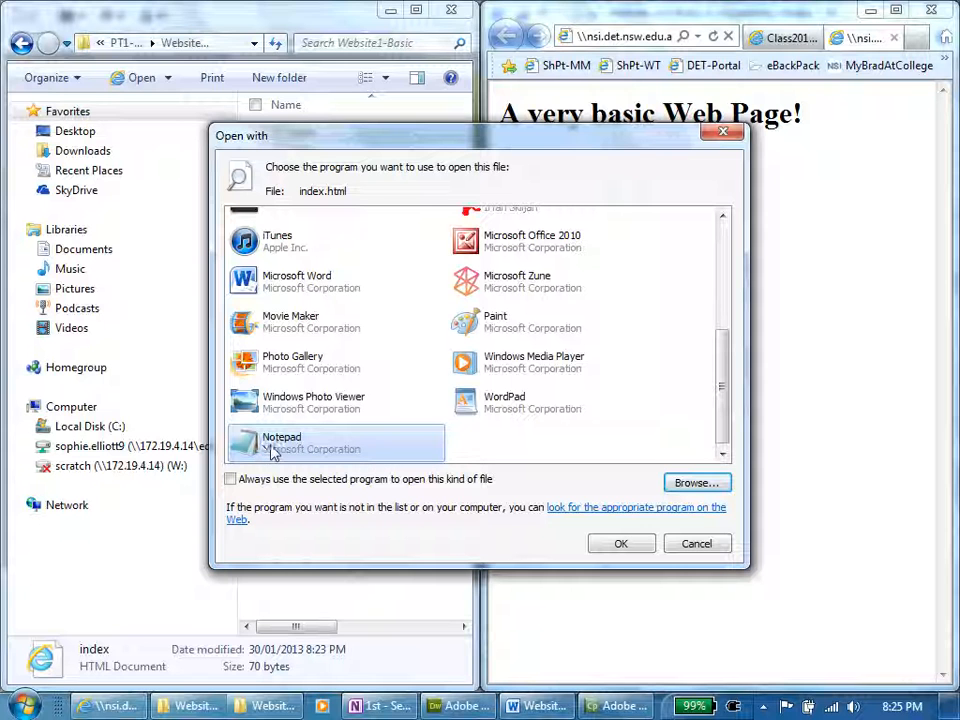
left_click(621, 543)
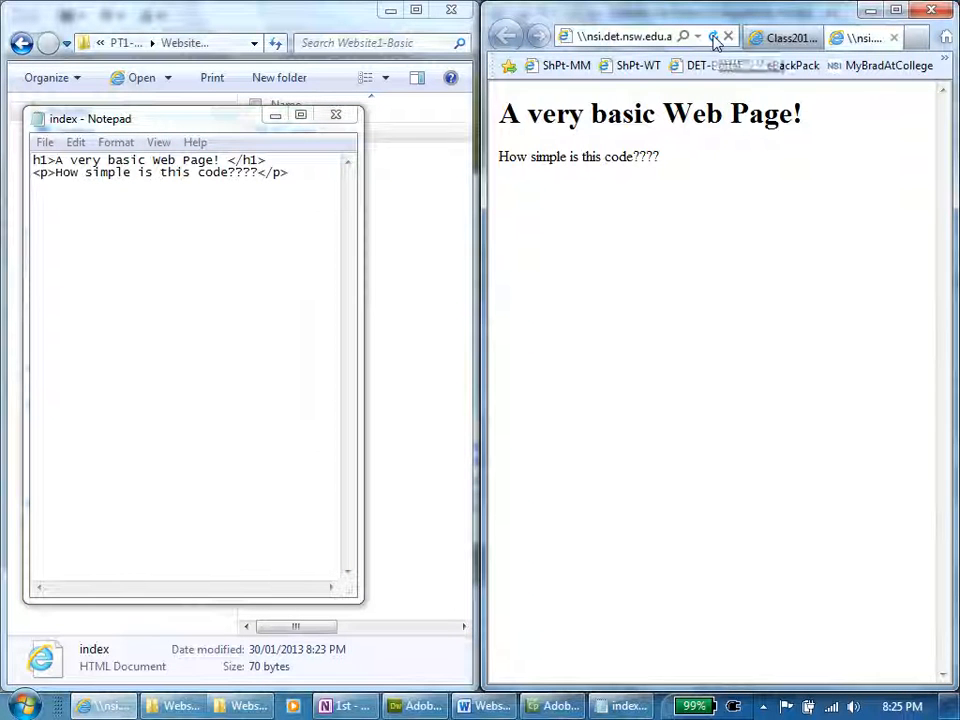
left_click(712, 37)
type("<")
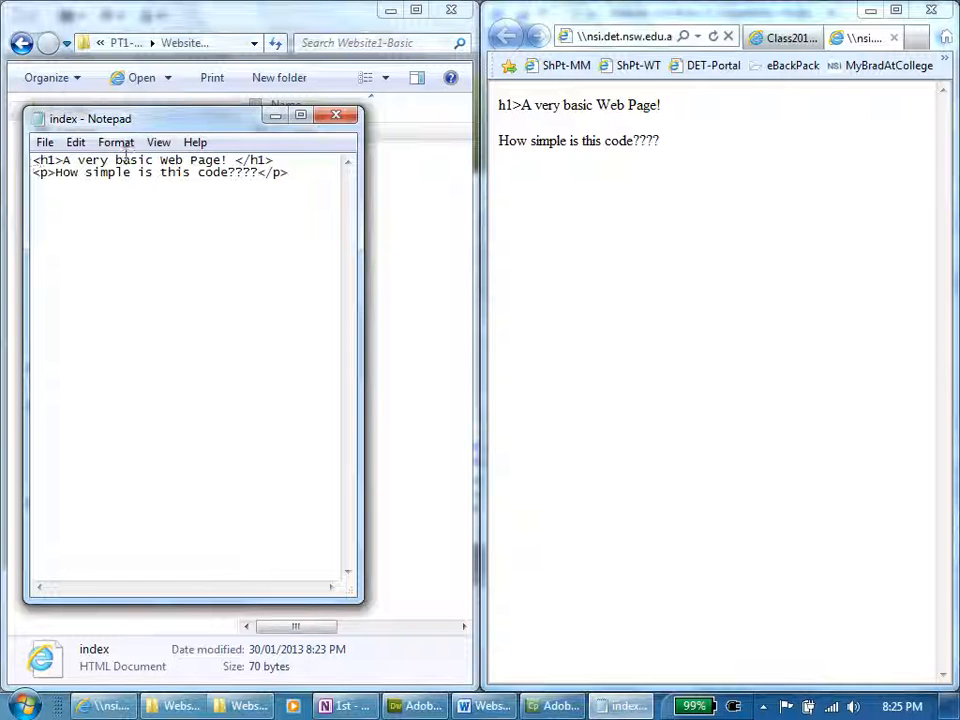
mouse_move(713, 37)
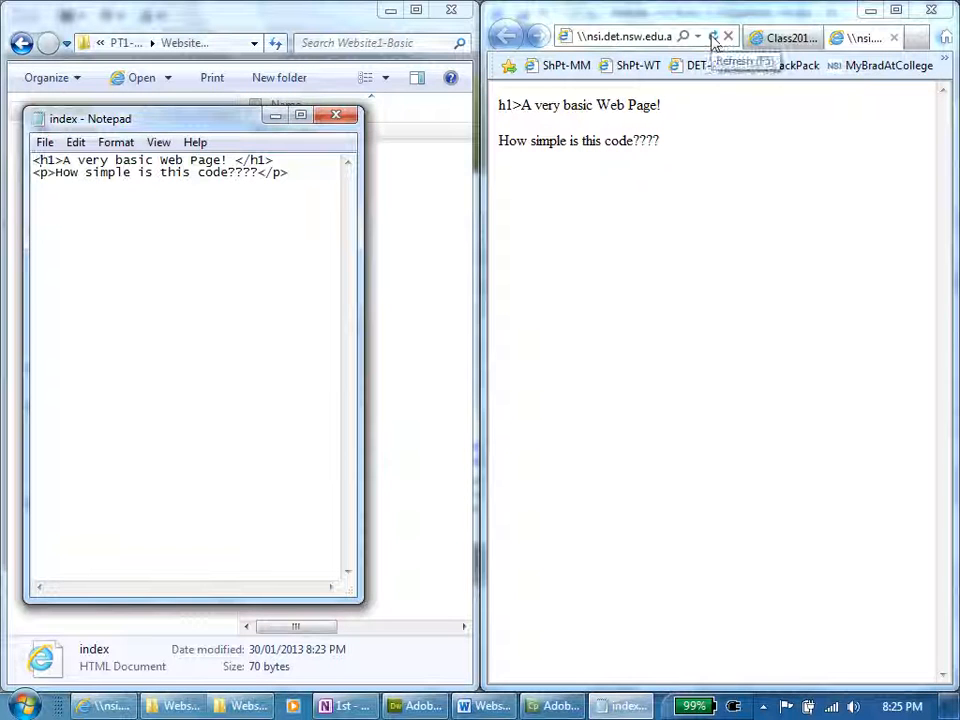
left_click(712, 37)
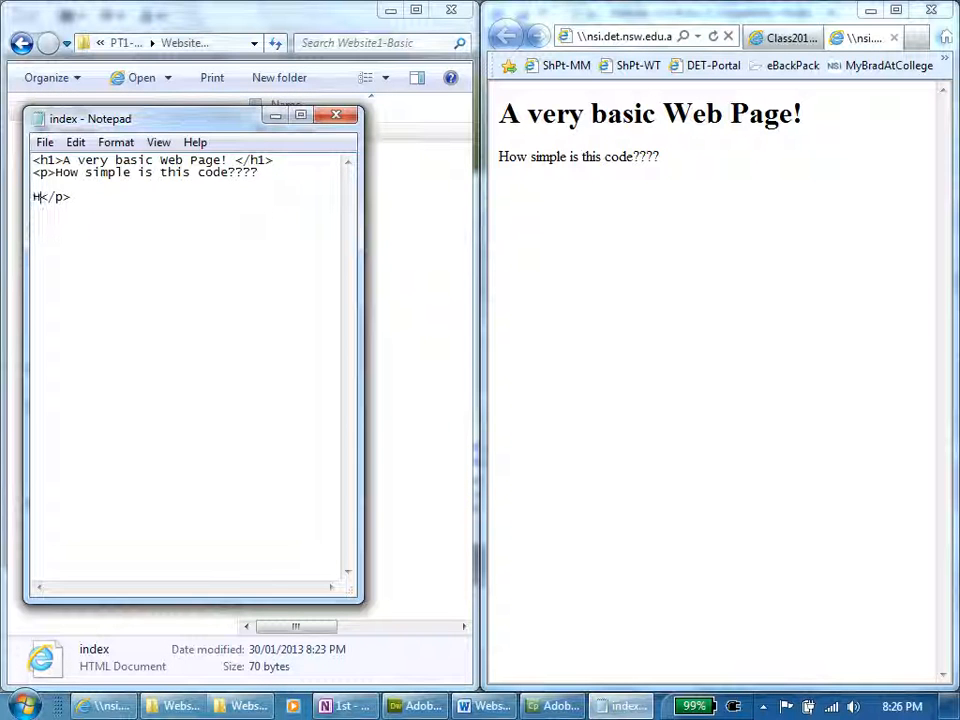
- Add 'Here is a second line' inside the paragraph, save, and refresh the browser page
type("ere is a s")
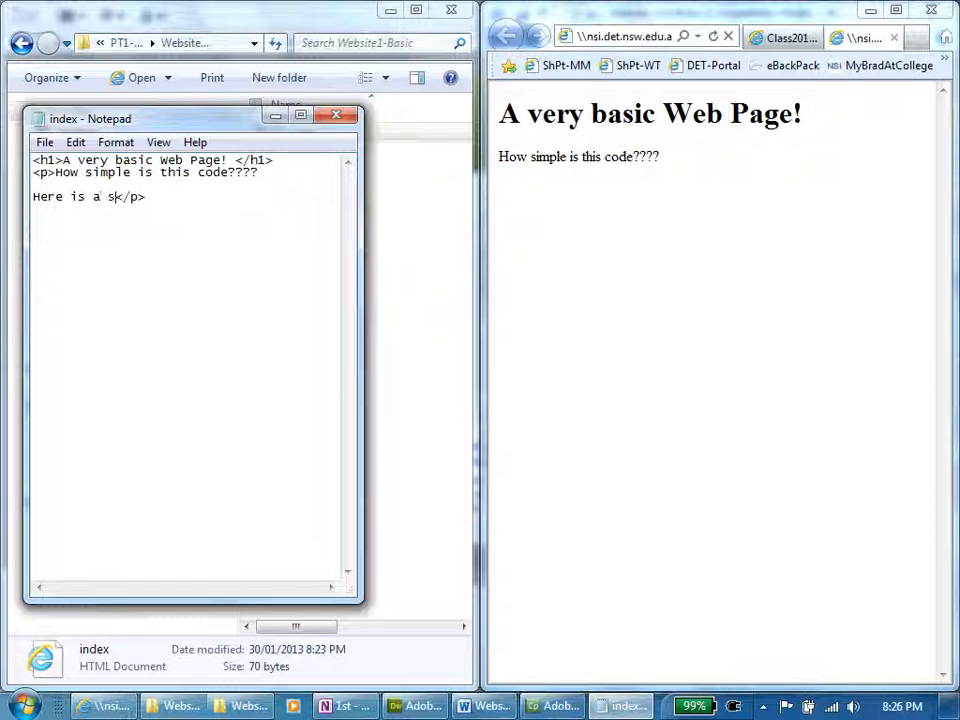
type("econd")
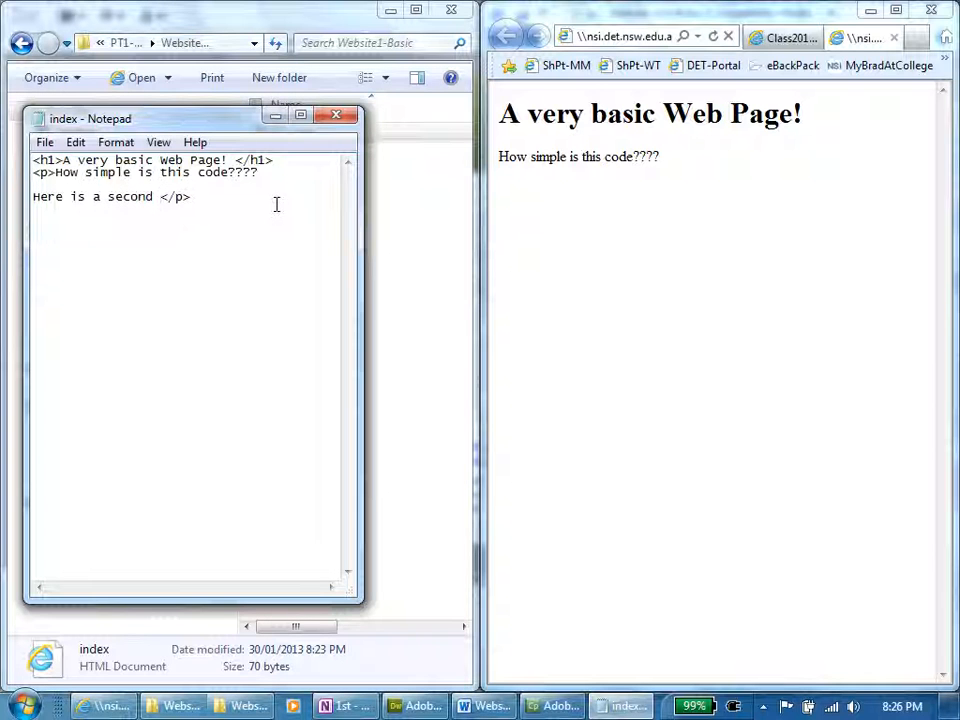
type("line")
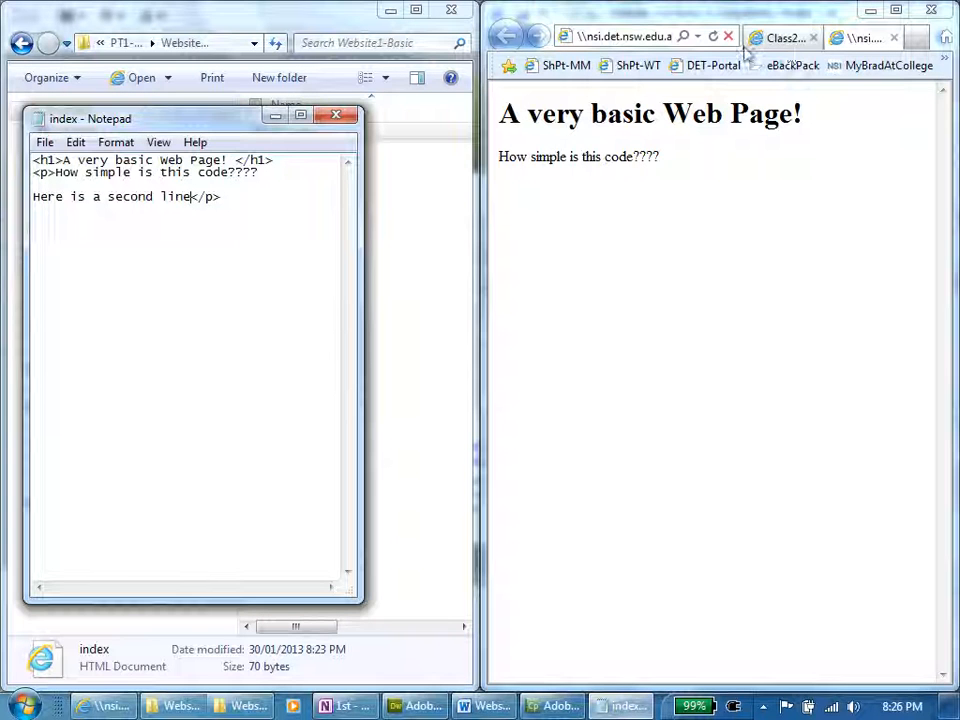
left_click(713, 37)
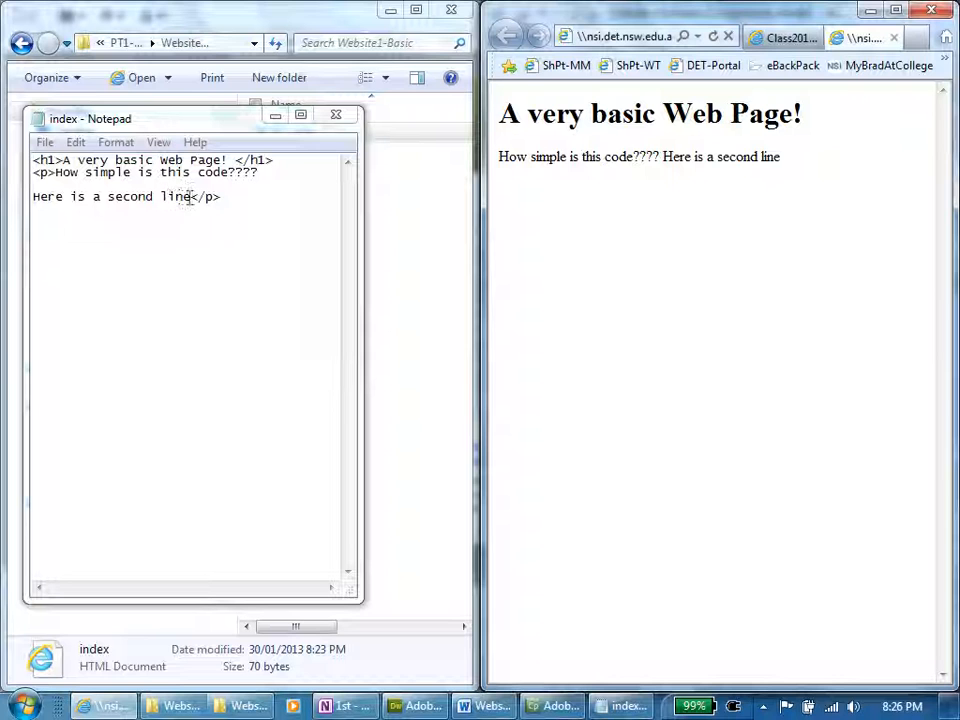
type("_")
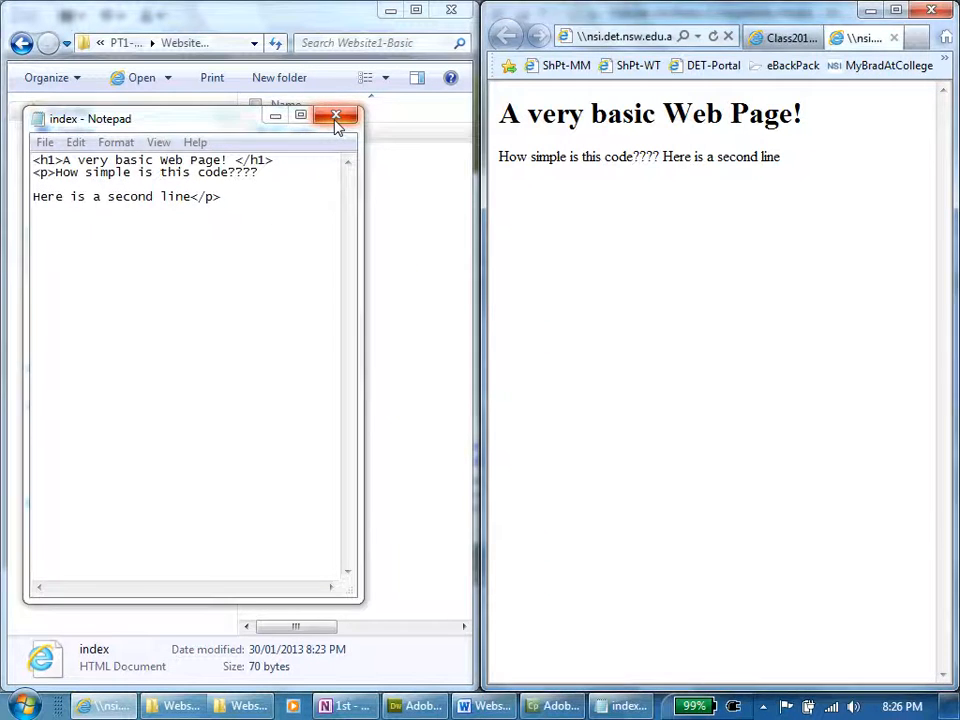
- Close Notepad and open index.html in Dreamweaver via Edit with Adobe Dreamweaver CS5.5
left_click(336, 115)
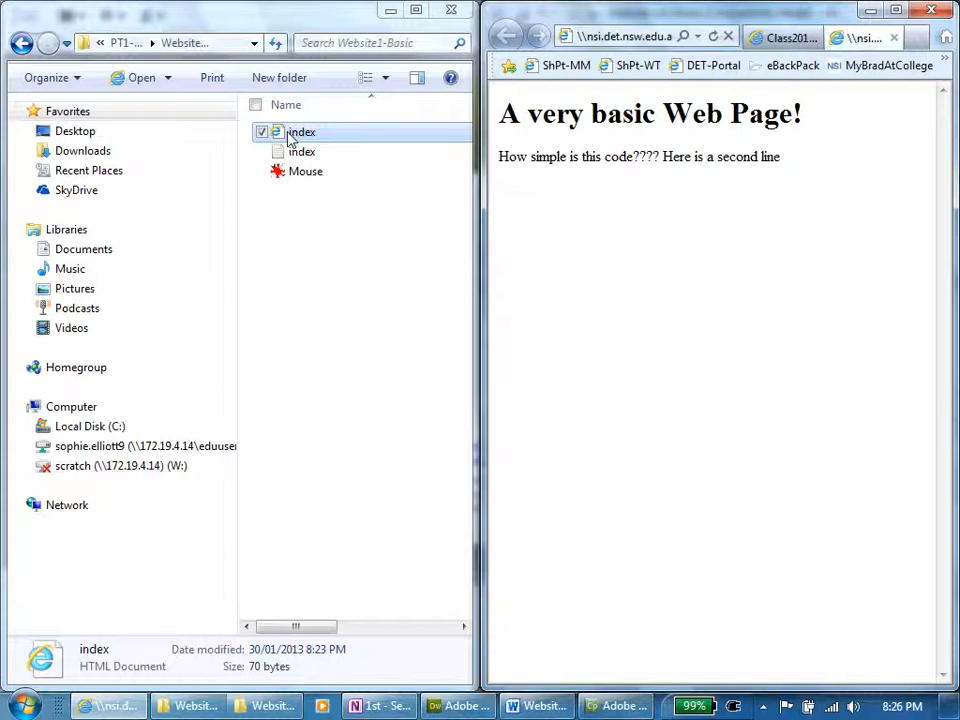
right_click(301, 131)
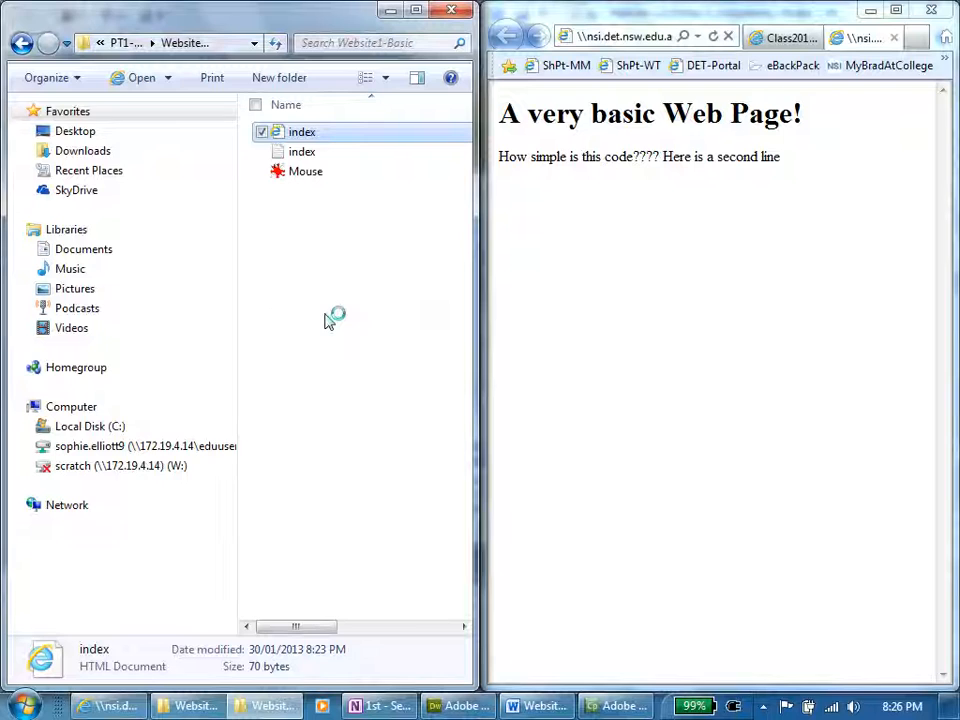
left_click(457, 705)
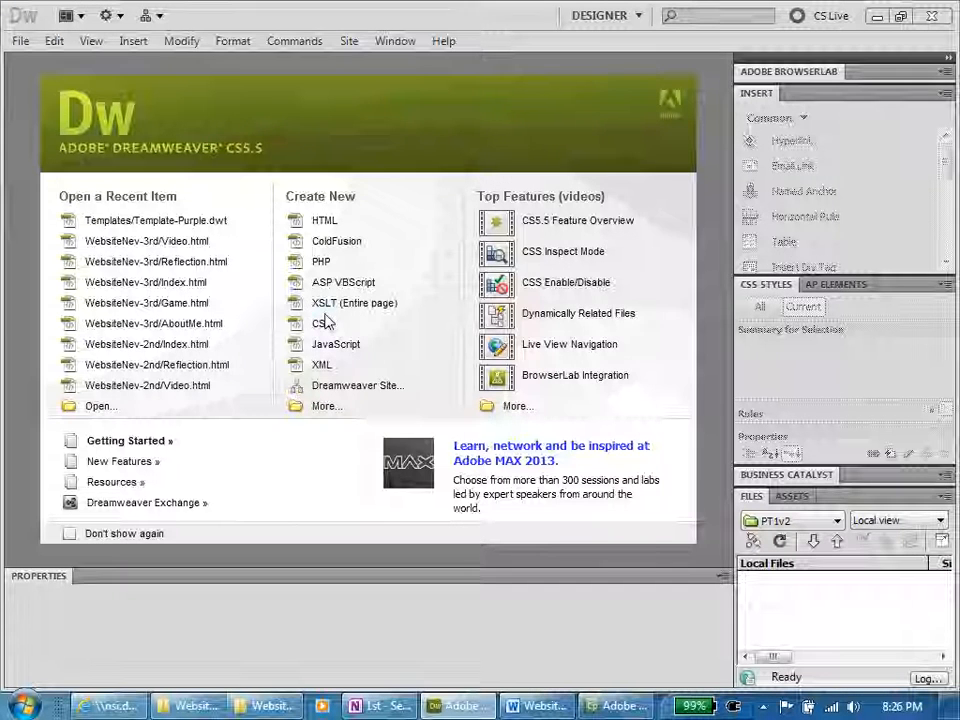
left_click(146, 282)
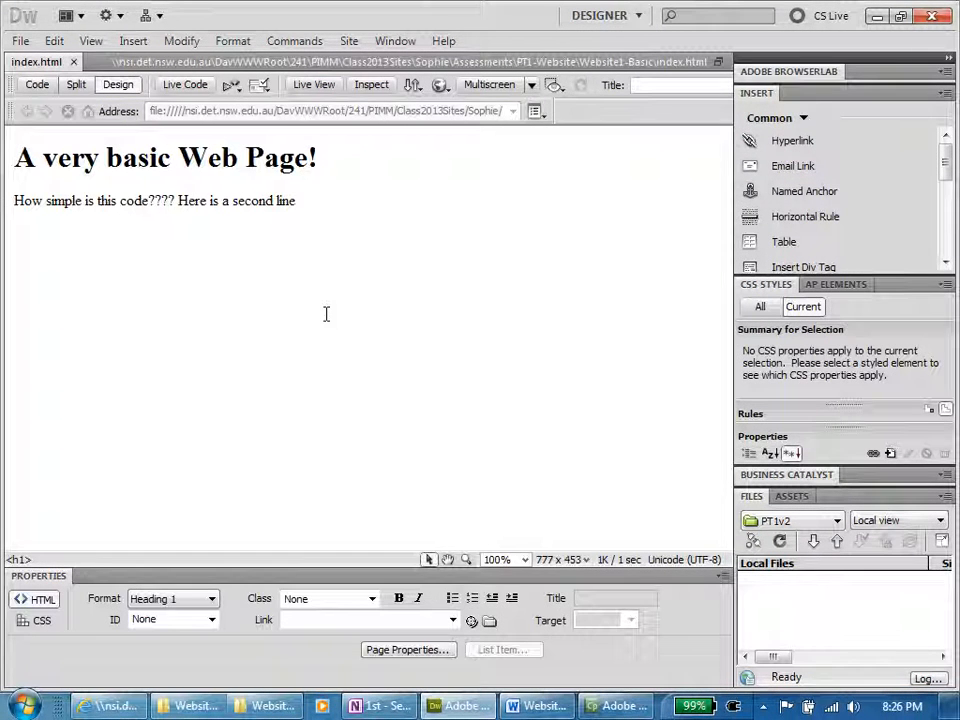